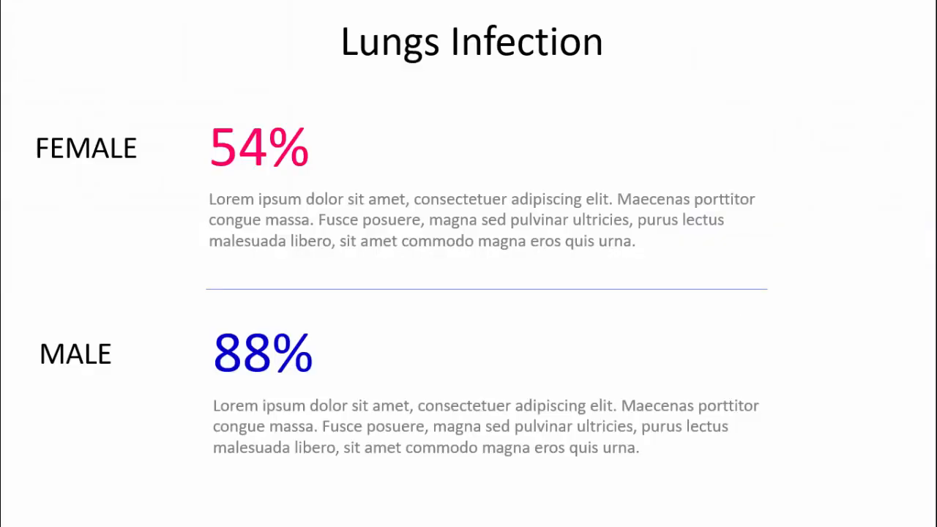
pyautogui.moveTo(139, 164)
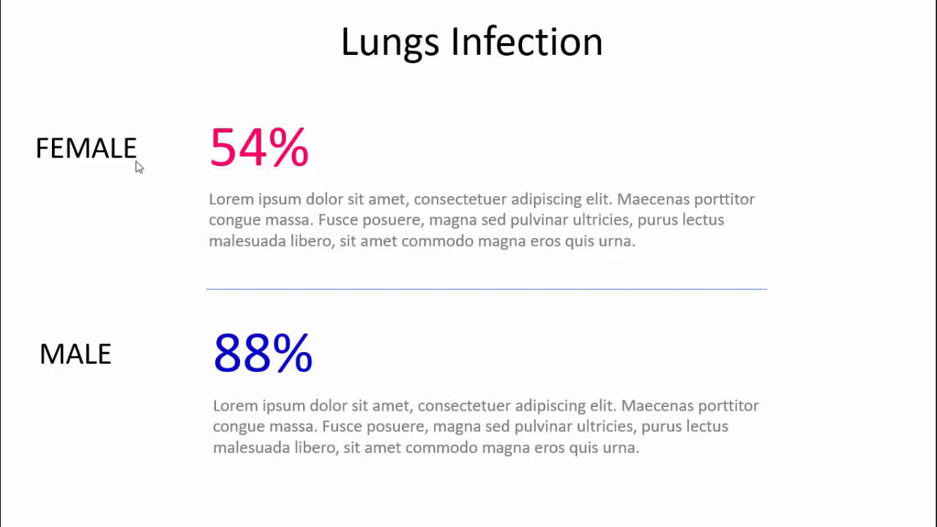
pyautogui.moveTo(800, 214)
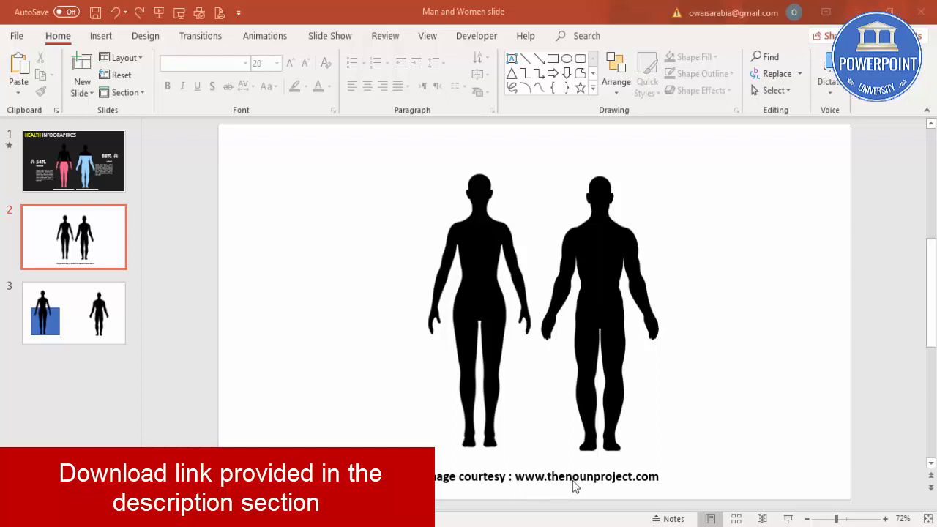
pyautogui.moveTo(492, 237)
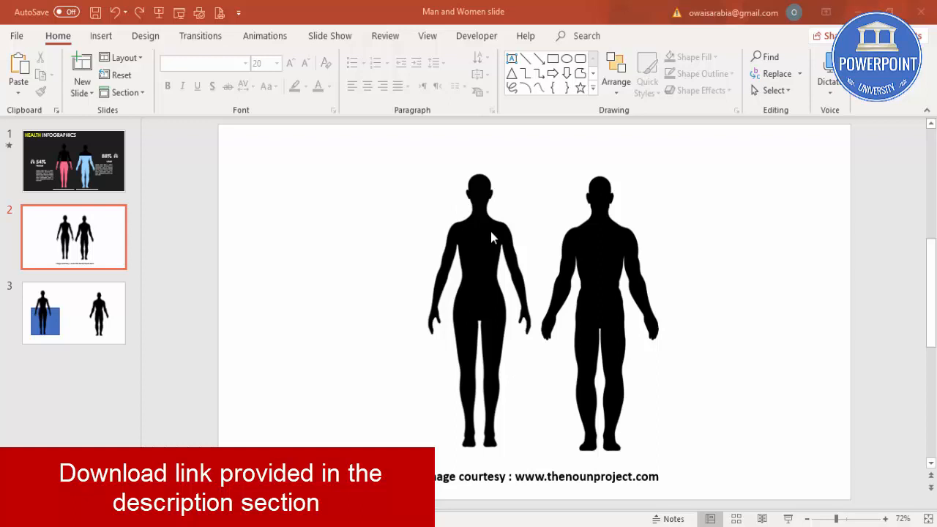
# - Duplicate the female silhouette, placing the copy to the left of the original pair
pyautogui.click(480, 293)
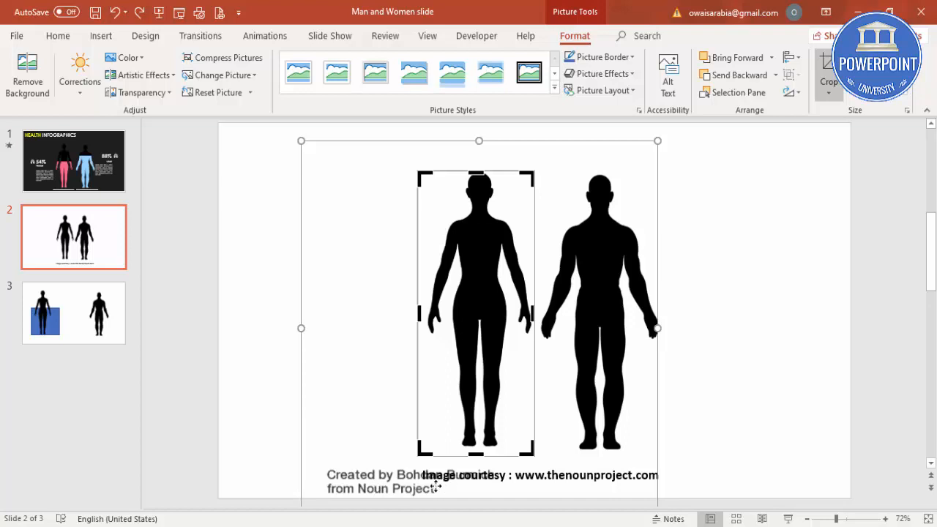
pyautogui.click(723, 240)
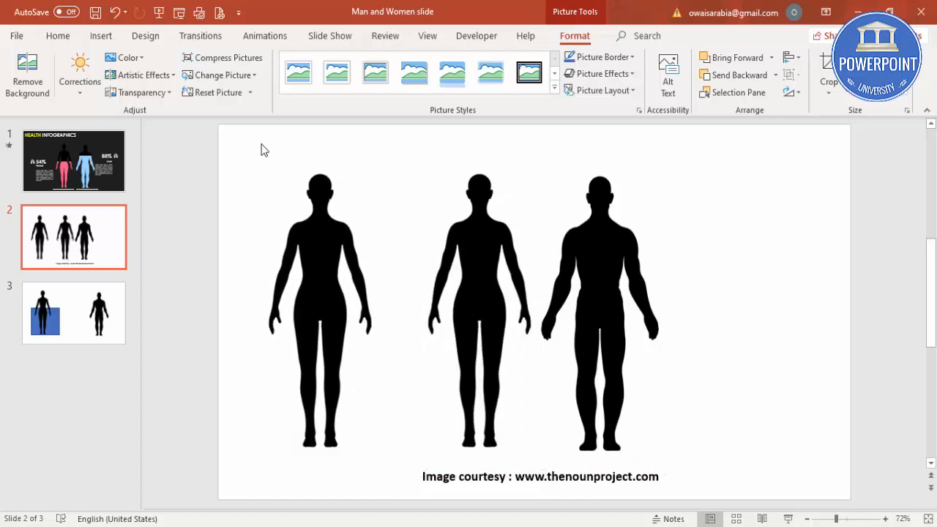
# - Draw a rectangle covering the lower body of the left female copy
pyautogui.click(101, 35)
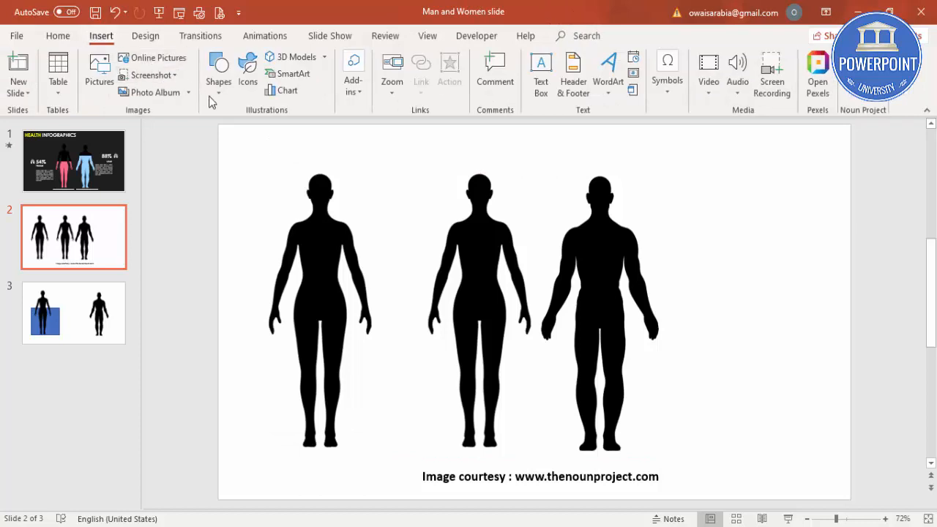
pyautogui.click(218, 71)
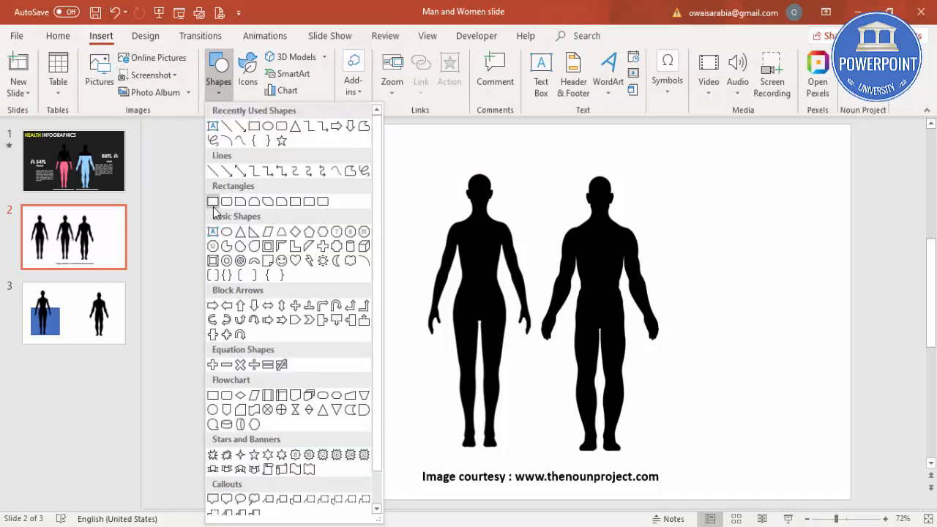
pyautogui.click(214, 201)
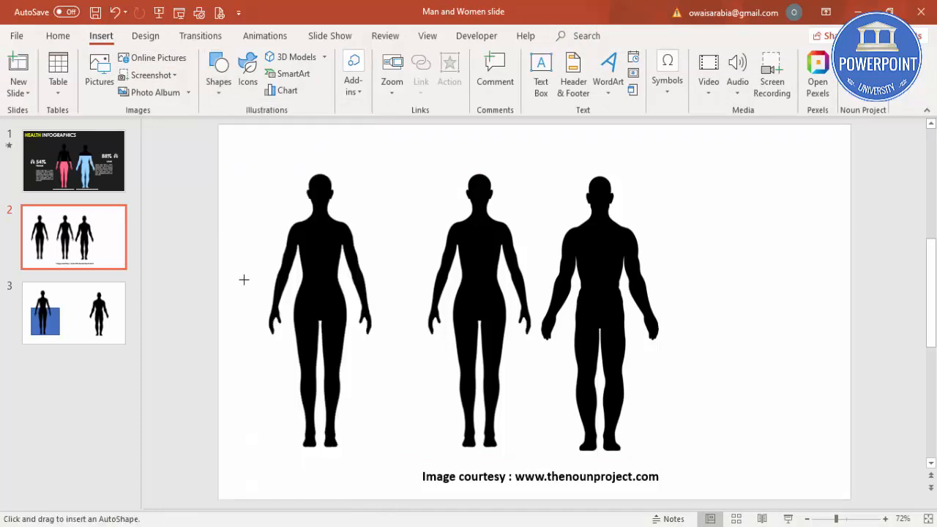
pyautogui.moveTo(244, 280); pyautogui.dragTo(407, 457)
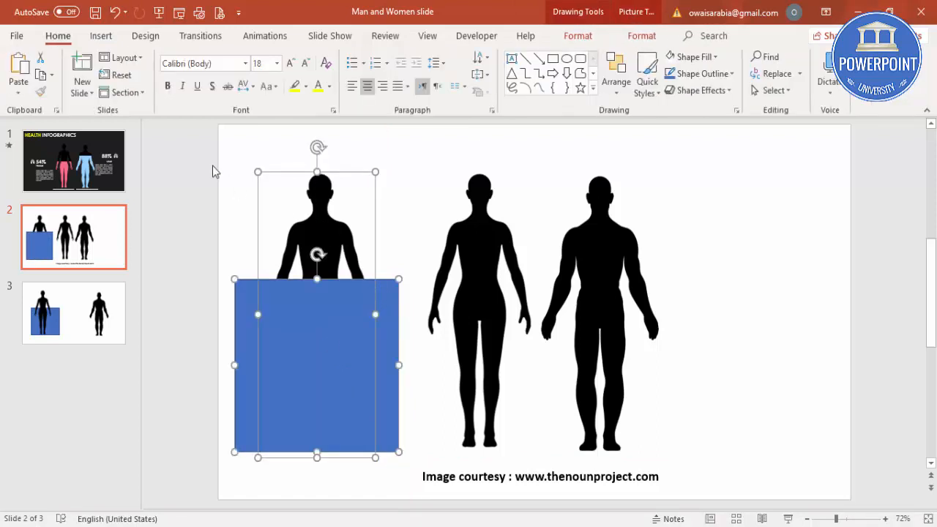
# - Intersect the rectangle with the copy so only the hips-to-feet part remains
pyautogui.click(577, 35)
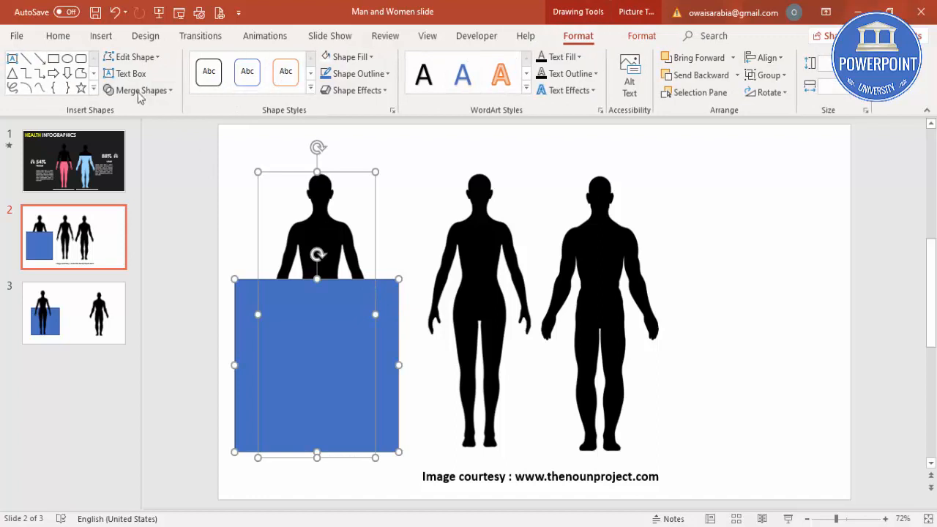
pyautogui.click(142, 91)
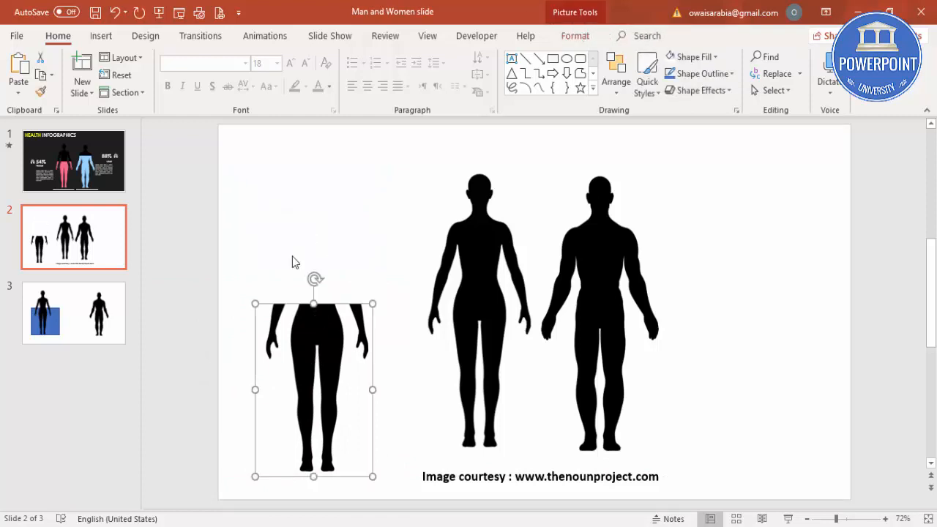
# - Recolor the trimmed lower-body piece orange via Picture Format > Color
pyautogui.click(574, 35)
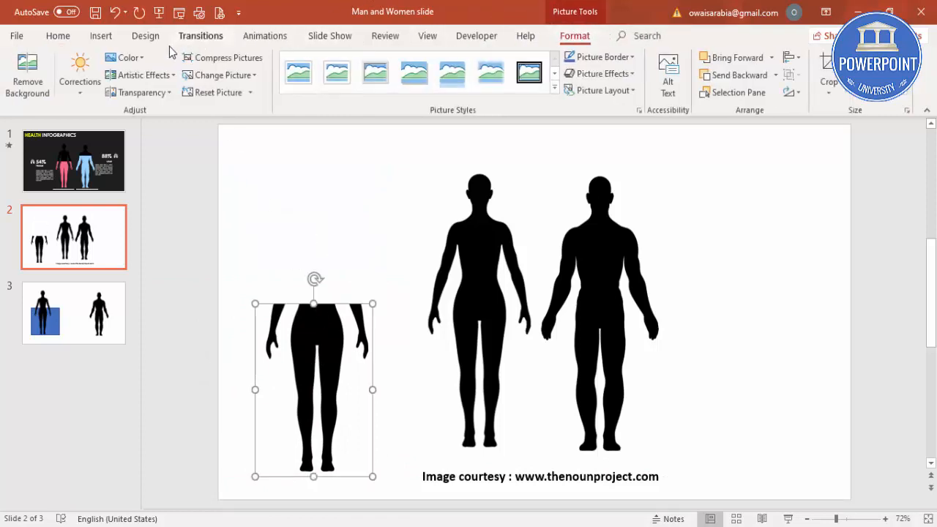
pyautogui.click(126, 57)
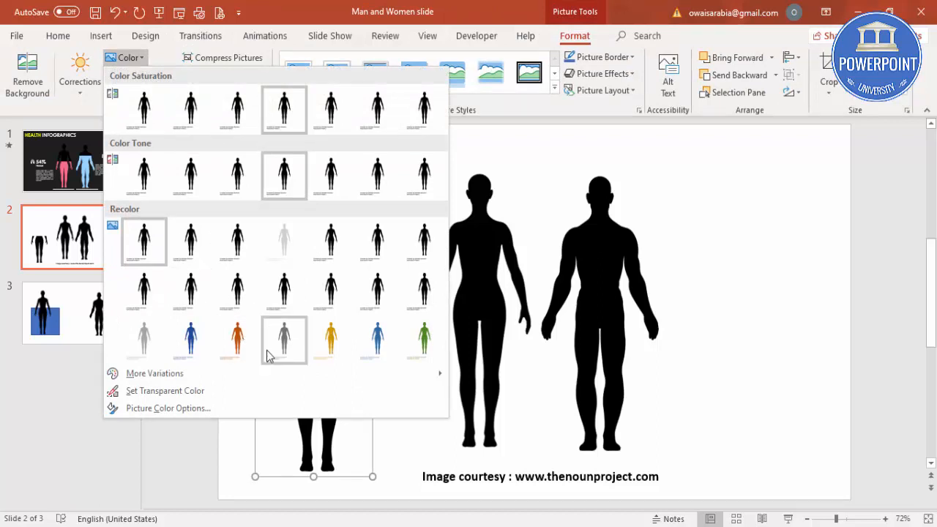
pyautogui.moveTo(238, 340)
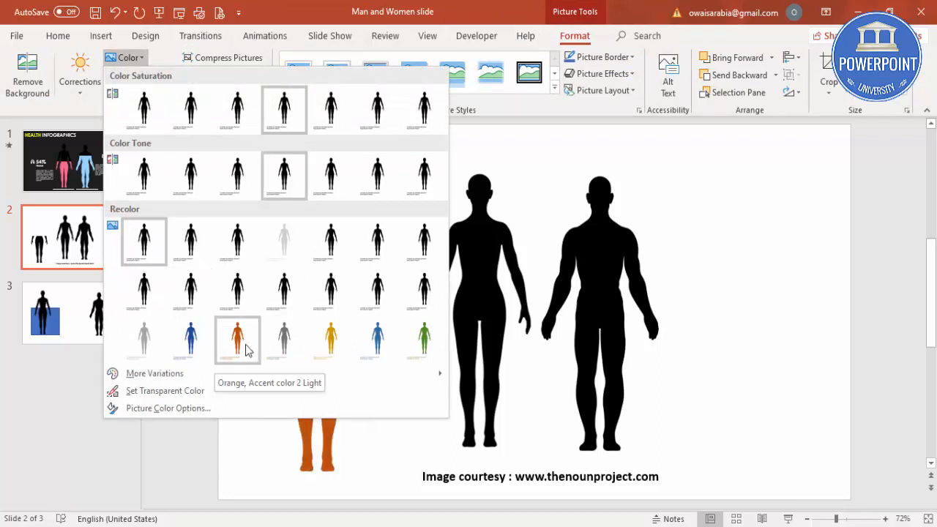
pyautogui.click(238, 340)
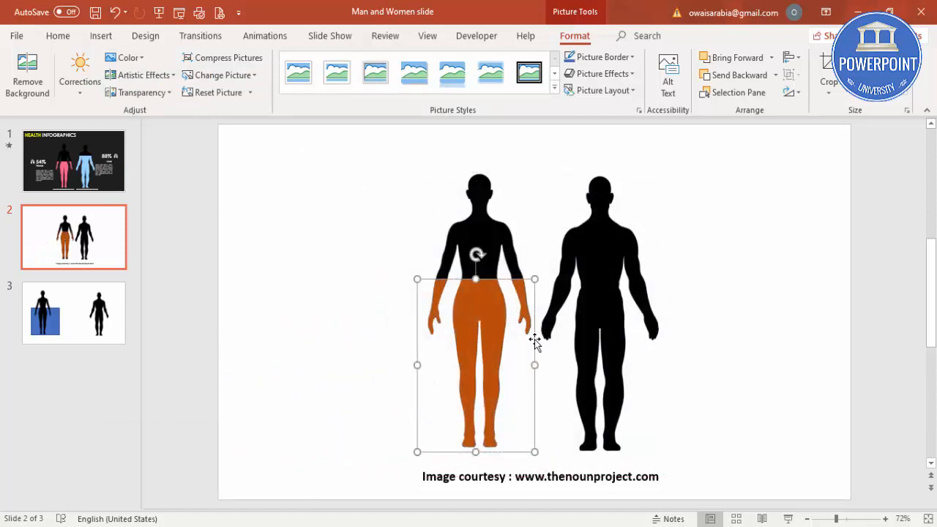
pyautogui.moveTo(540, 336)
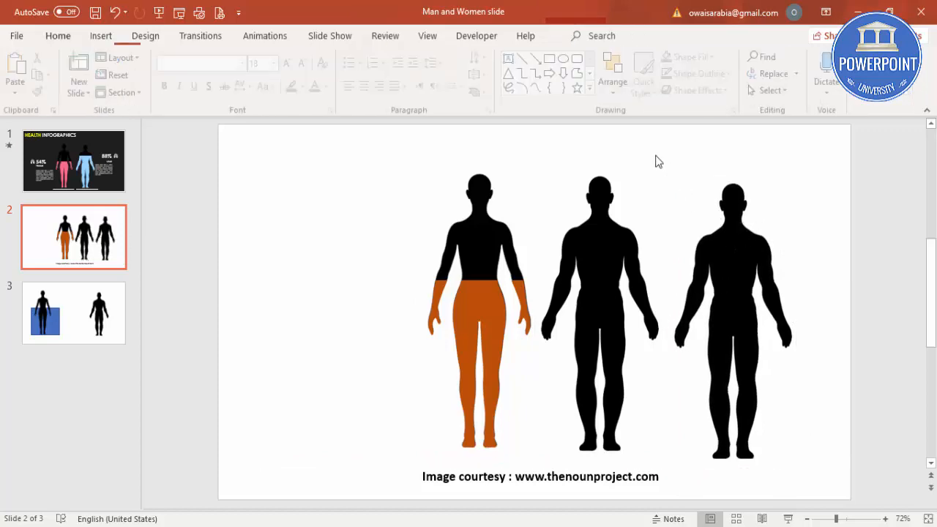
# - Recolor the trimmed male piece blue and place it over the male silhouette
pyautogui.click(127, 57)
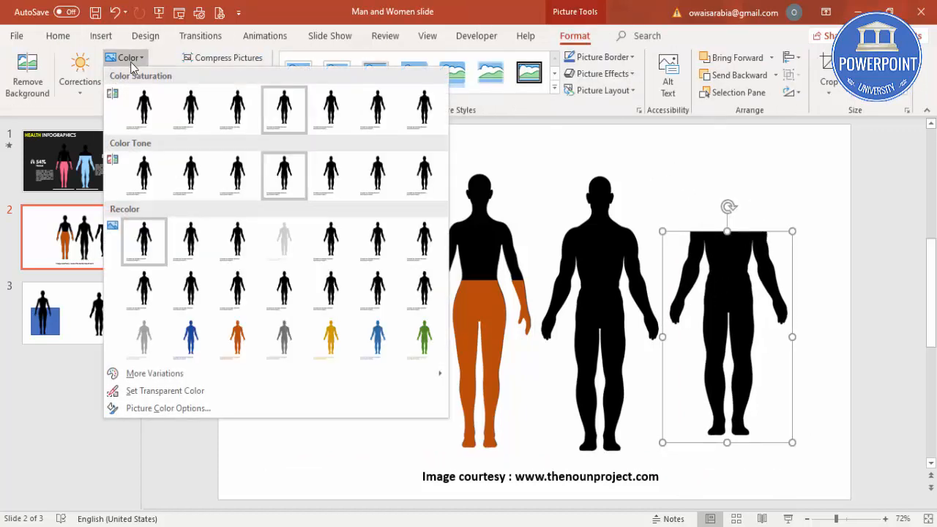
pyautogui.click(377, 337)
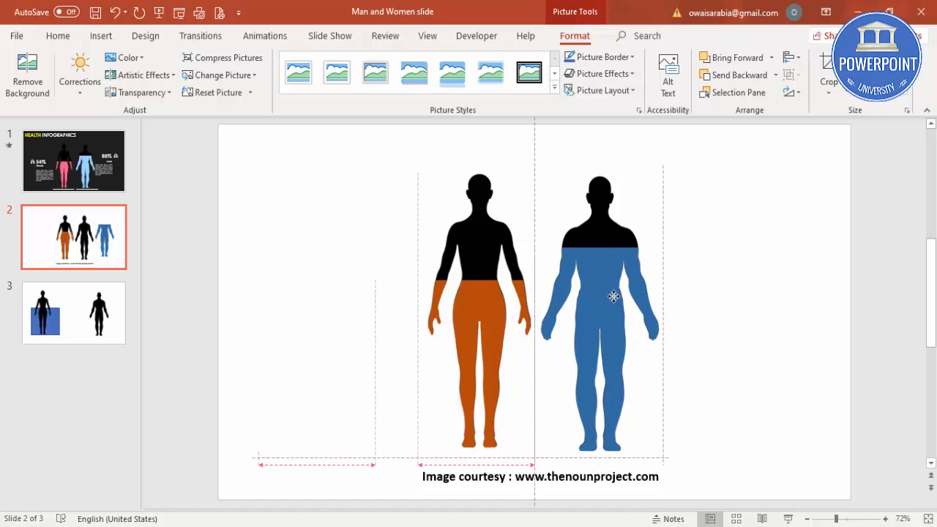
pyautogui.click(612, 295)
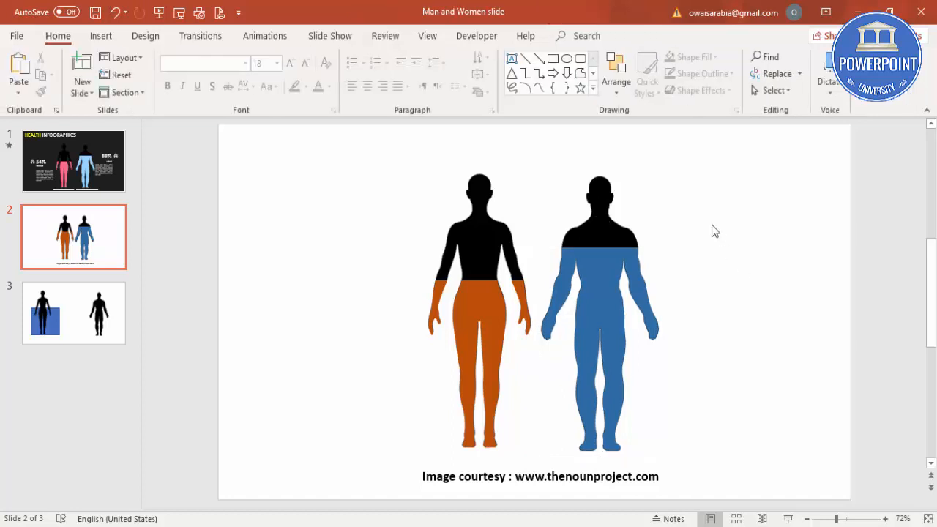
pyautogui.click(513, 475)
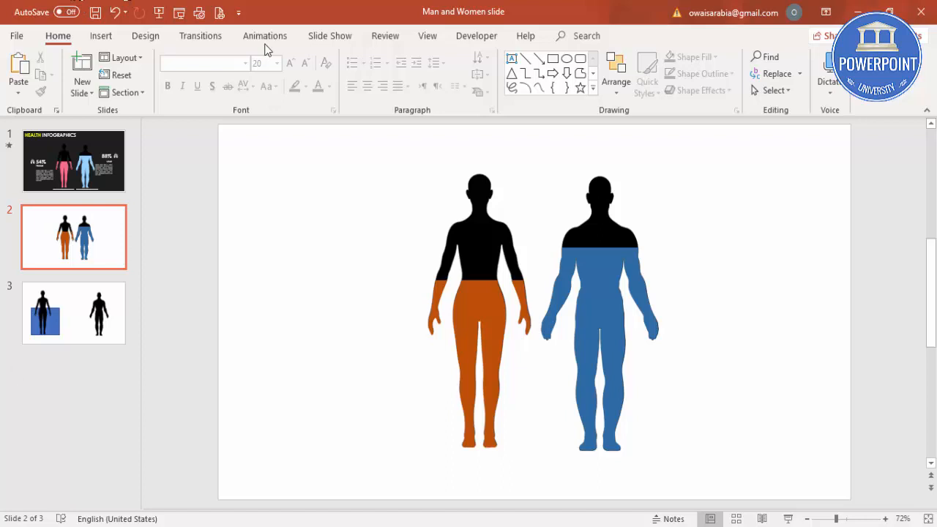
# - Give the orange lower-body piece a Wipe entrance animation with the Animation Pane shown
pyautogui.click(263, 35)
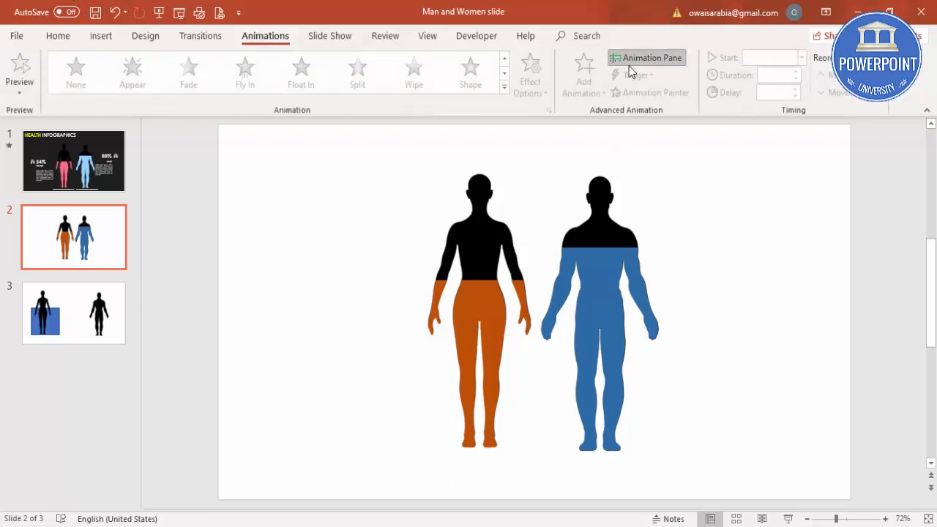
pyautogui.click(648, 59)
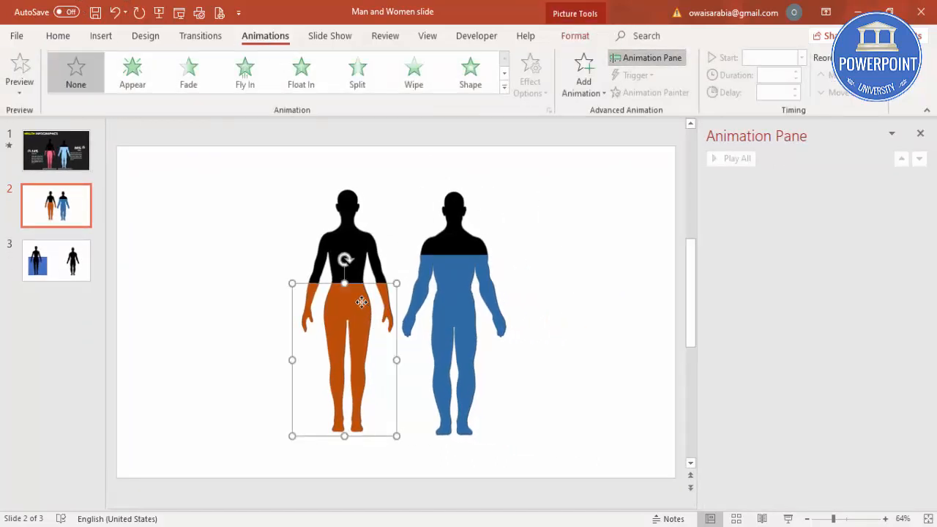
pyautogui.moveTo(390, 143)
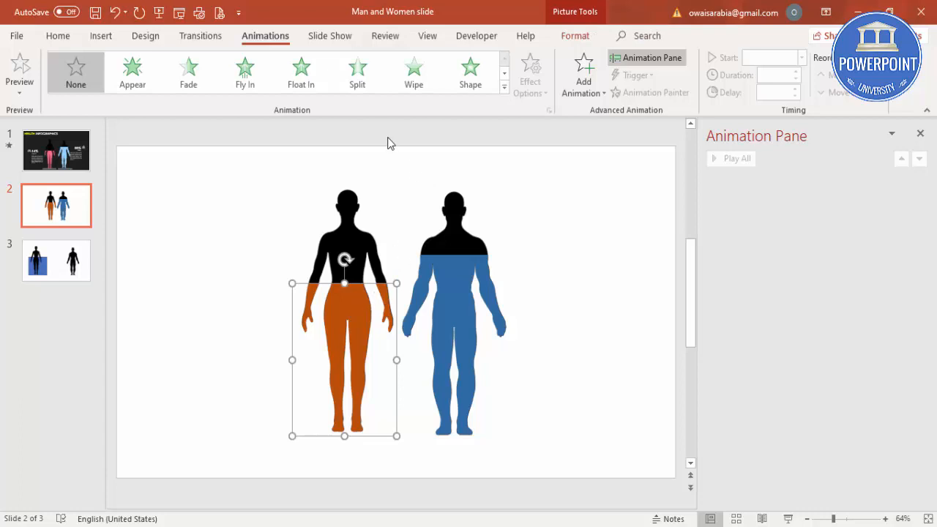
pyautogui.click(413, 72)
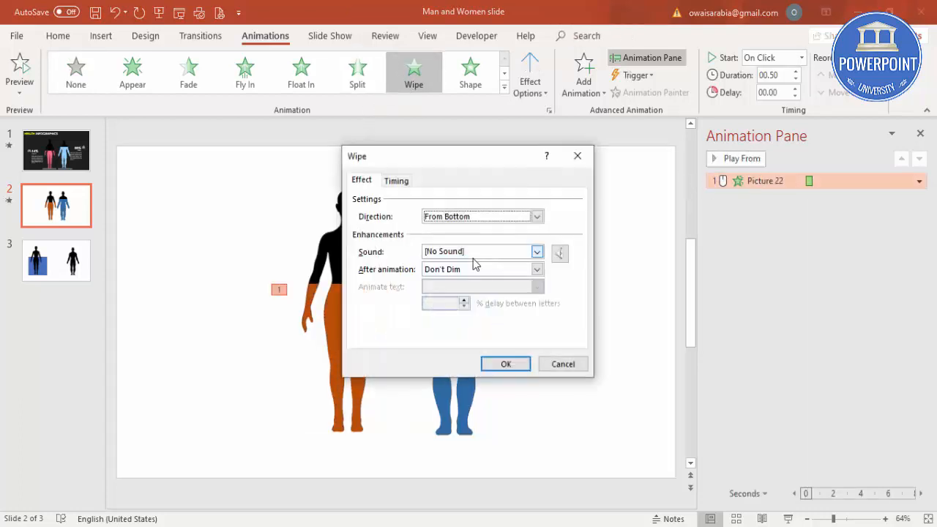
# - Set the wipe's duration to 1 second in its timing settings
pyautogui.click(395, 180)
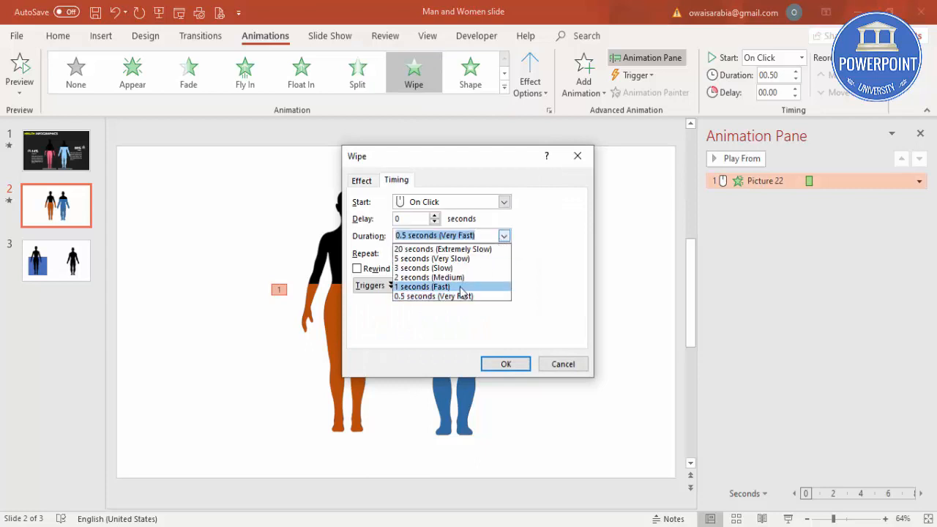
pyautogui.click(422, 285)
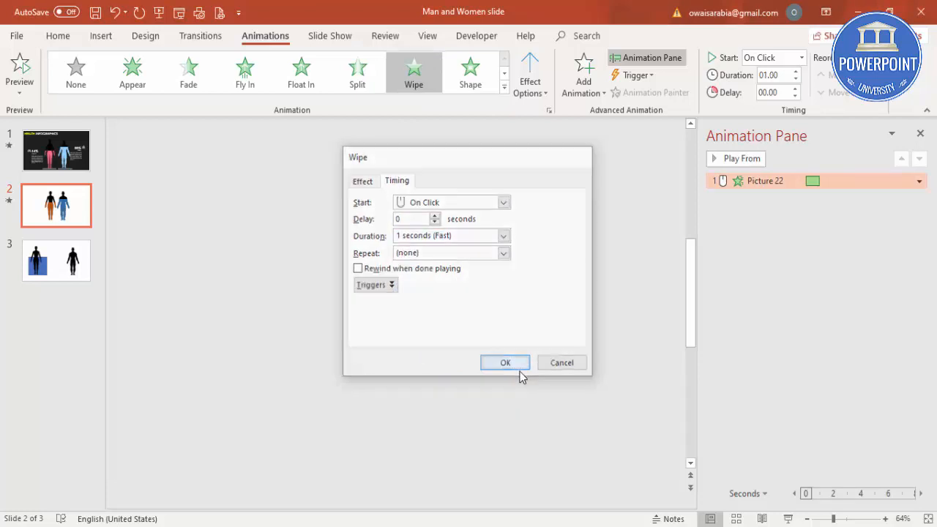
pyautogui.click(503, 363)
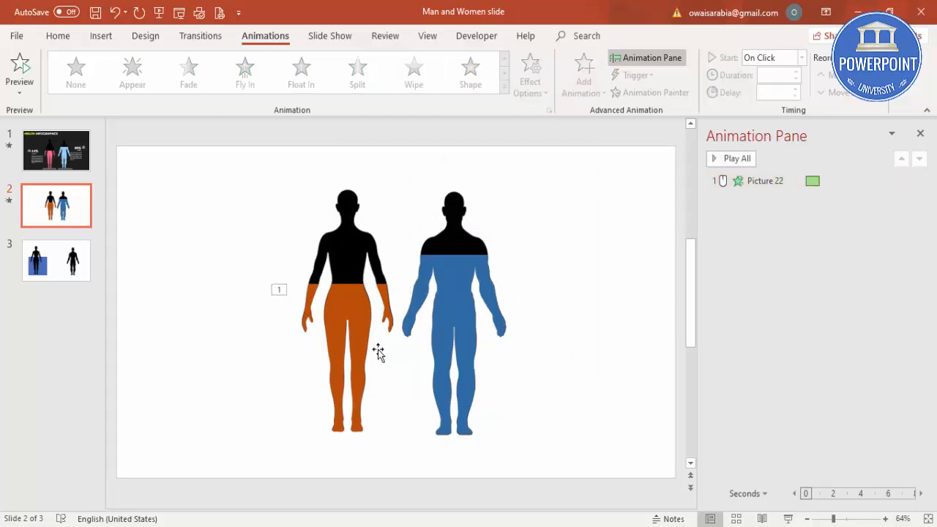
pyautogui.moveTo(375, 363)
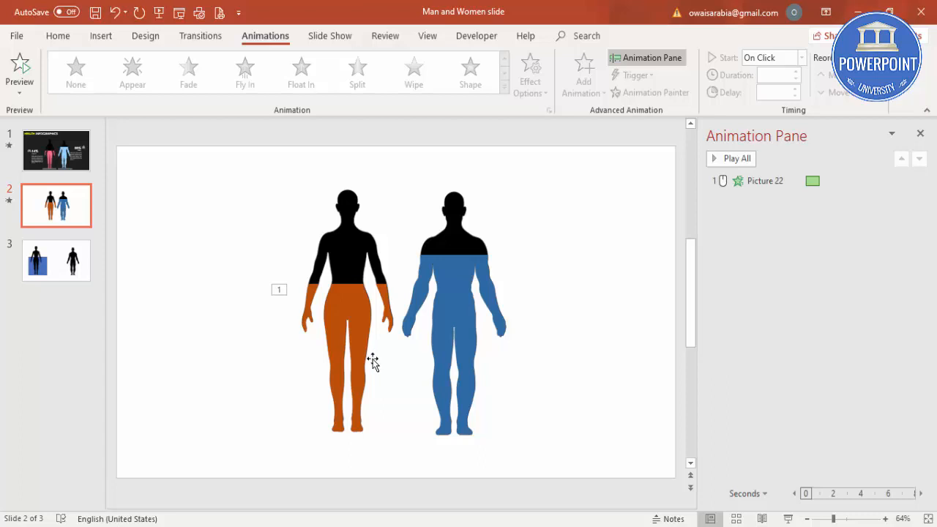
# - Draw a horizontal line just below the woman silhouette's feet
pyautogui.click(101, 35)
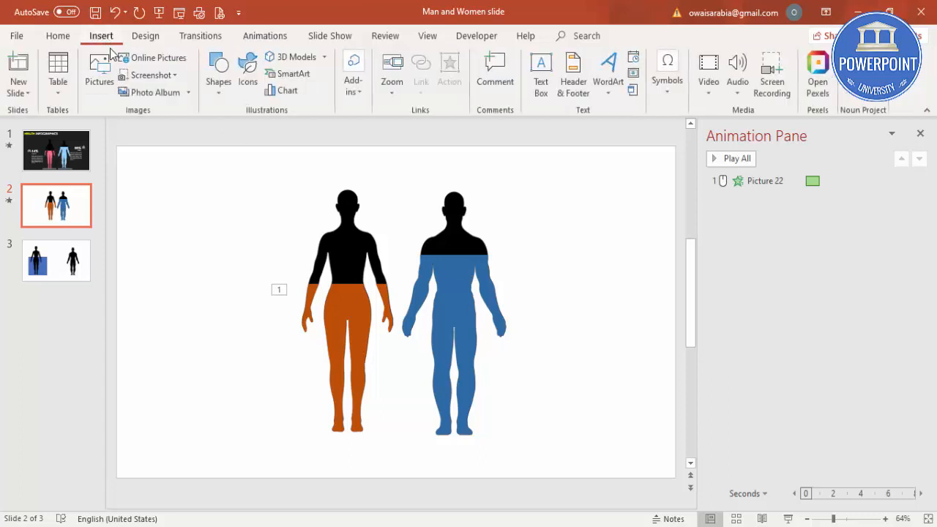
pyautogui.moveTo(219, 70)
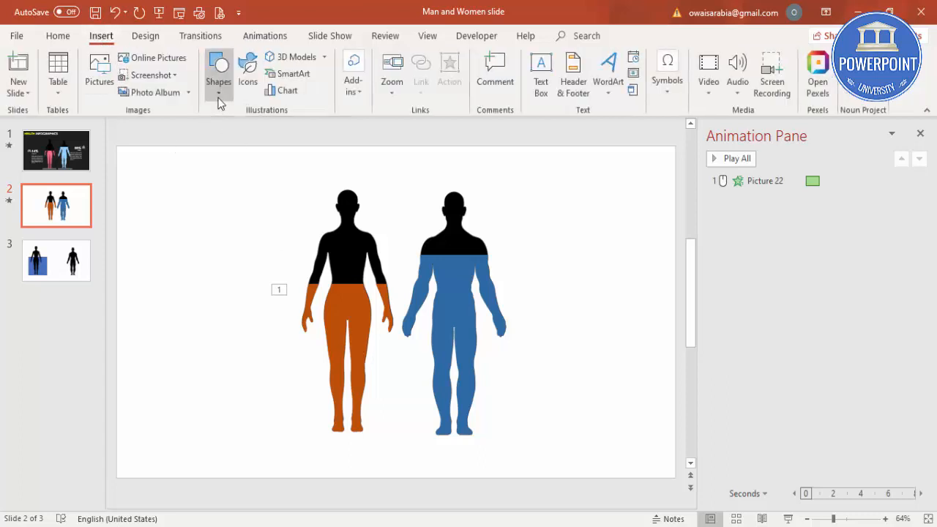
pyautogui.click(219, 70)
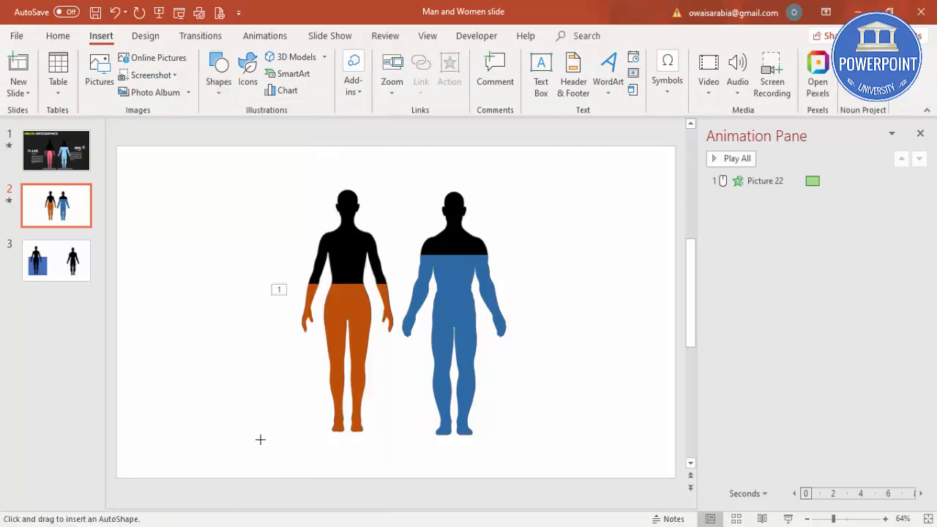
pyautogui.moveTo(267, 440); pyautogui.dragTo(392, 441)
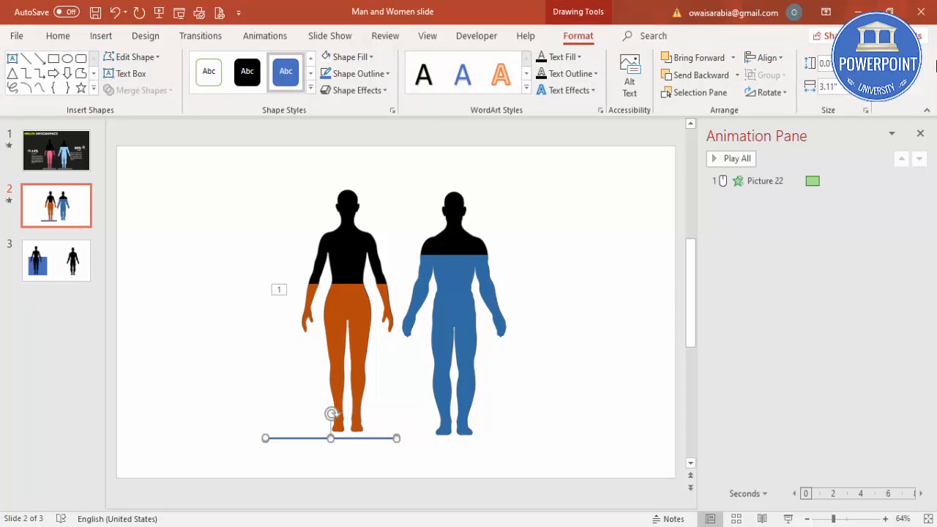
pyautogui.click(354, 73)
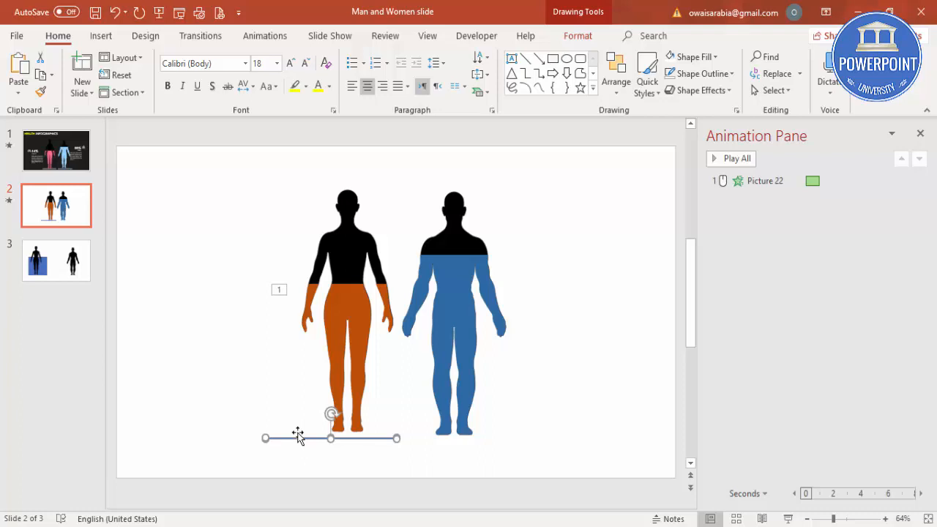
pyautogui.moveTo(355, 442)
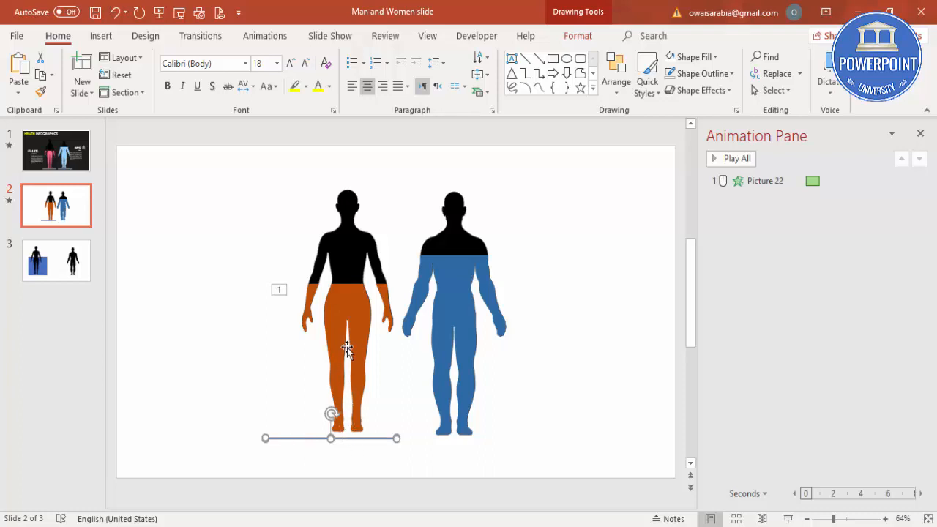
pyautogui.moveTo(355, 300)
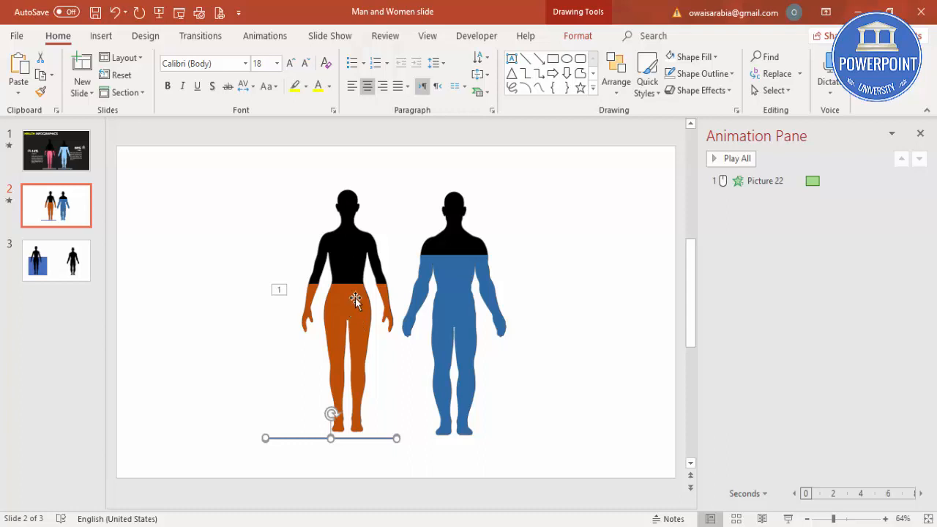
pyautogui.moveTo(469, 79)
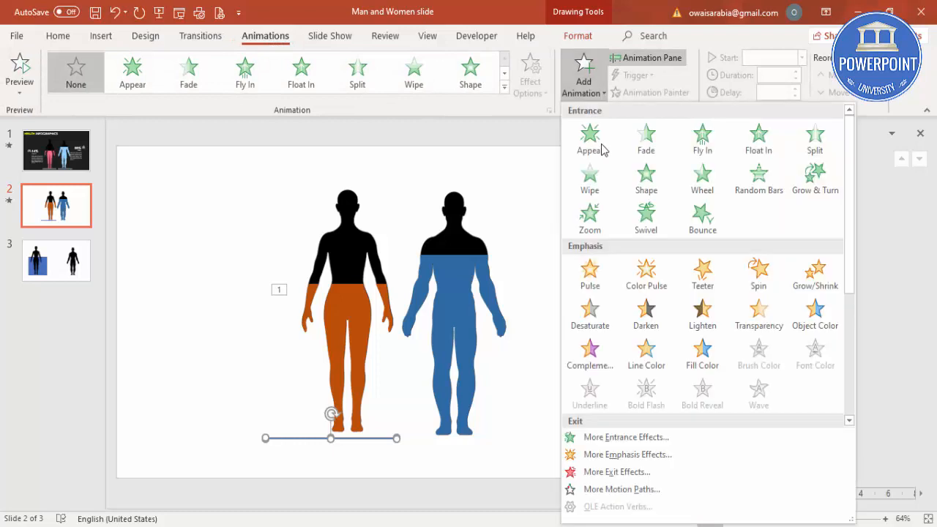
# - Give the line a straight Lines motion path starting With Previous
pyautogui.scroll(-3)
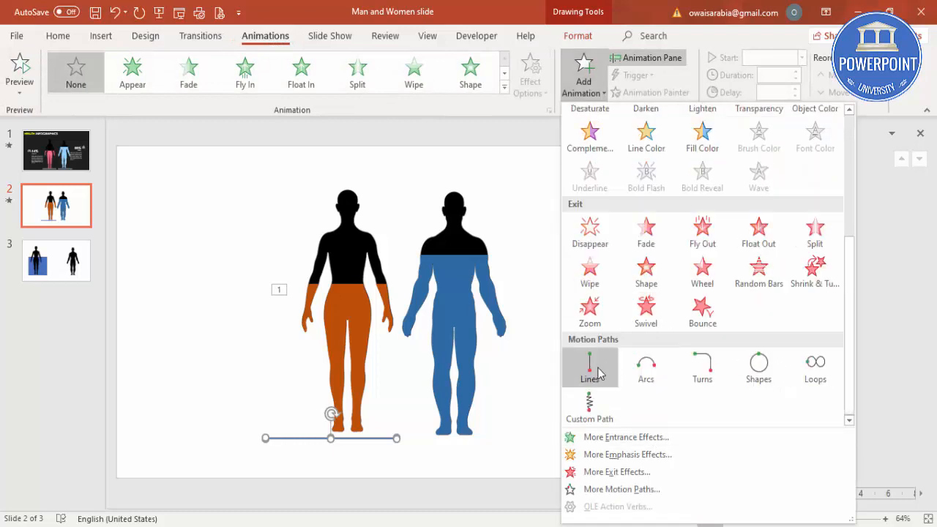
pyautogui.click(589, 369)
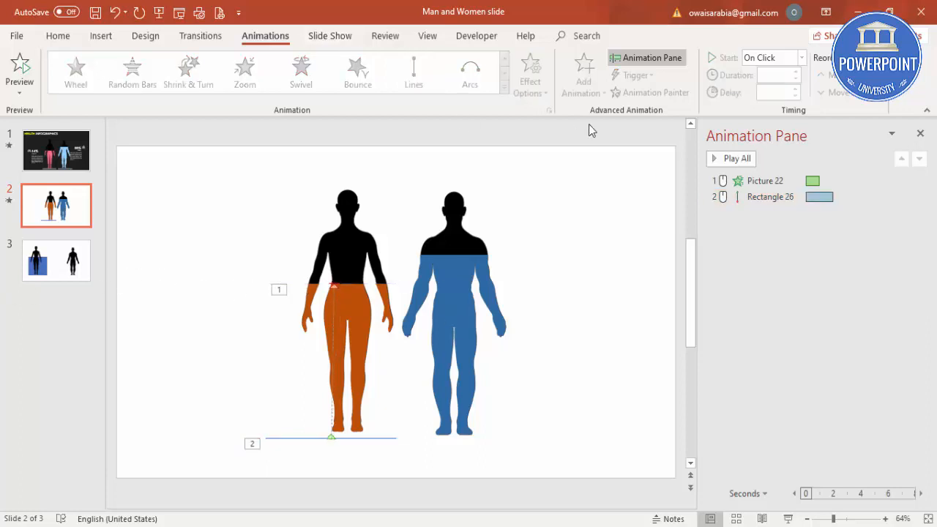
pyautogui.click(802, 57)
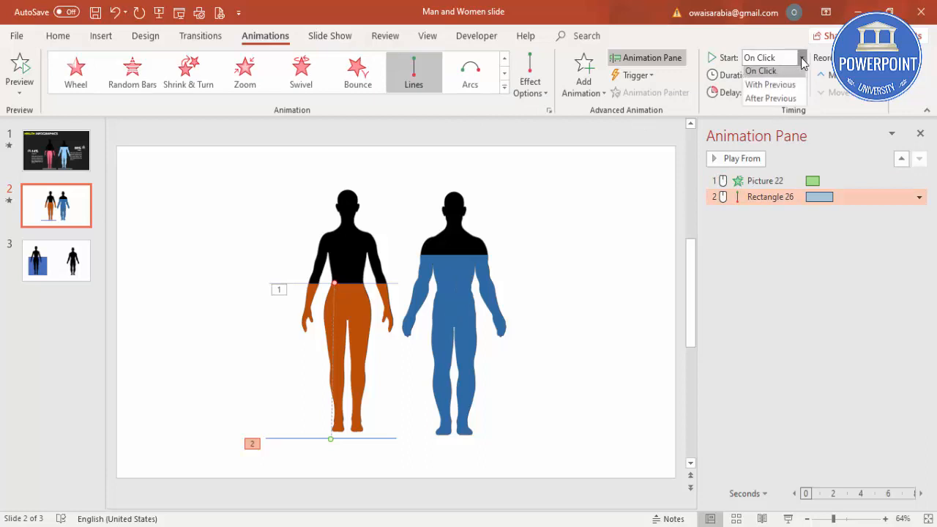
pyautogui.click(770, 83)
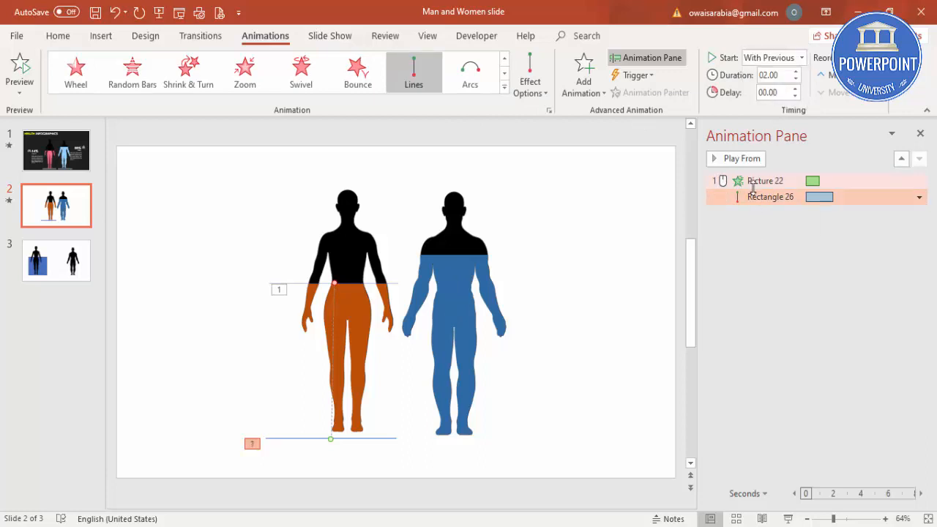
pyautogui.click(918, 196)
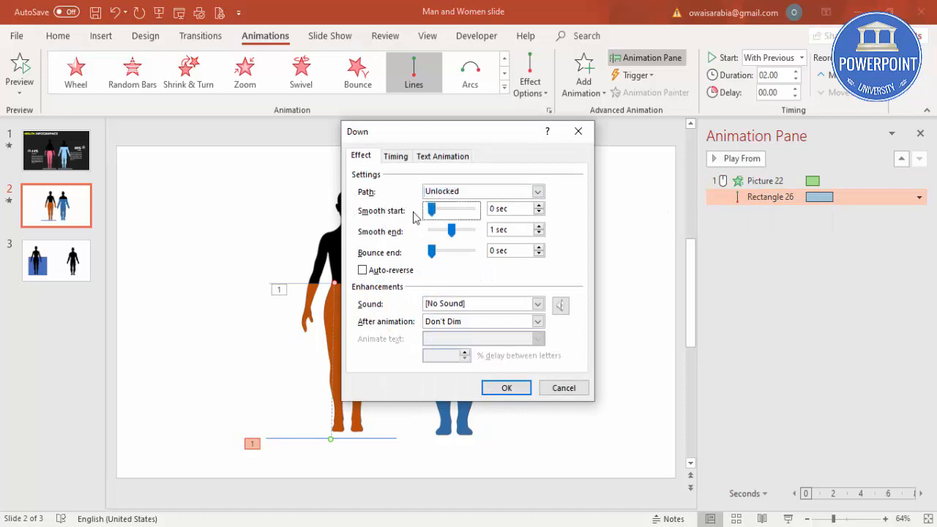
# - Set the line's motion-path duration to 1 second in the Timing settings
pyautogui.click(395, 155)
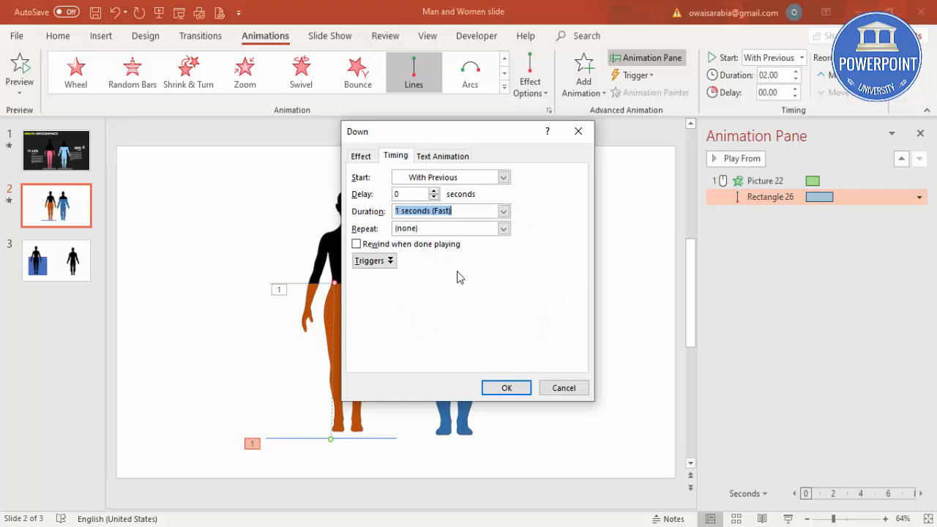
pyautogui.click(507, 388)
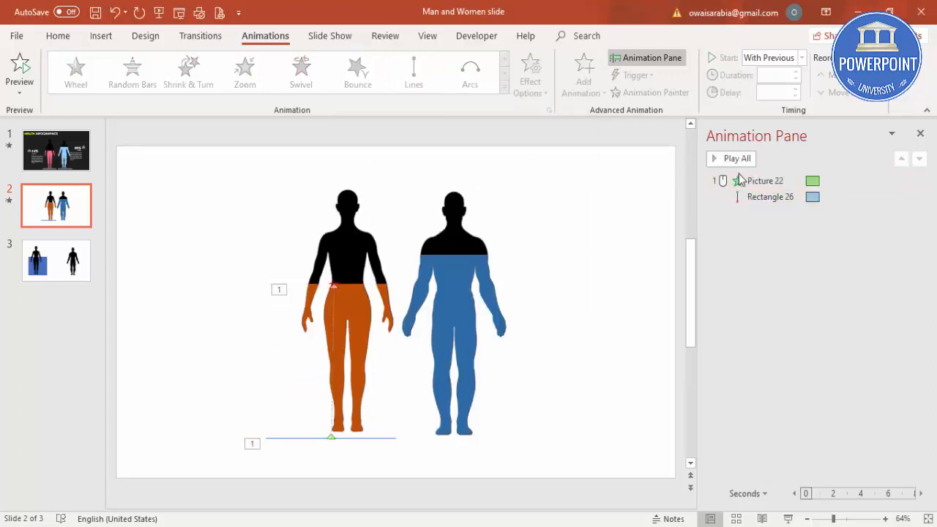
pyautogui.click(736, 158)
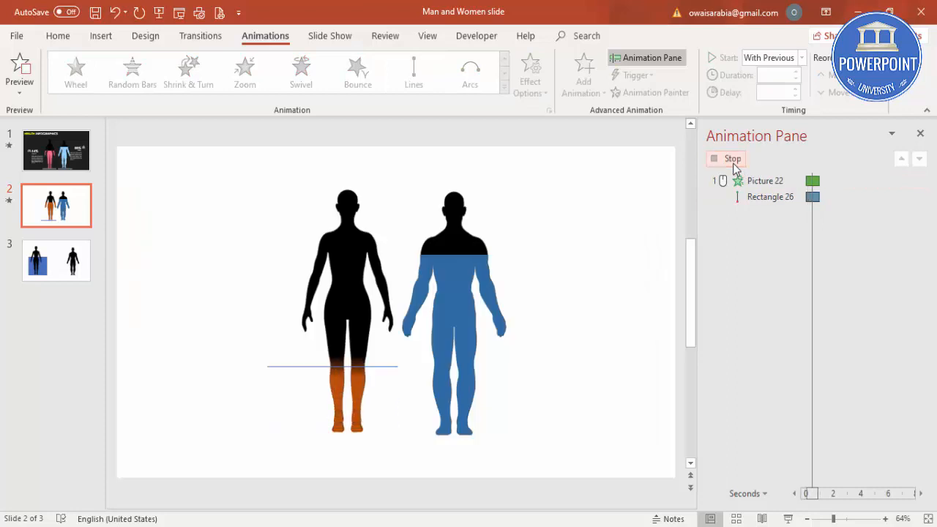
pyautogui.click(732, 158)
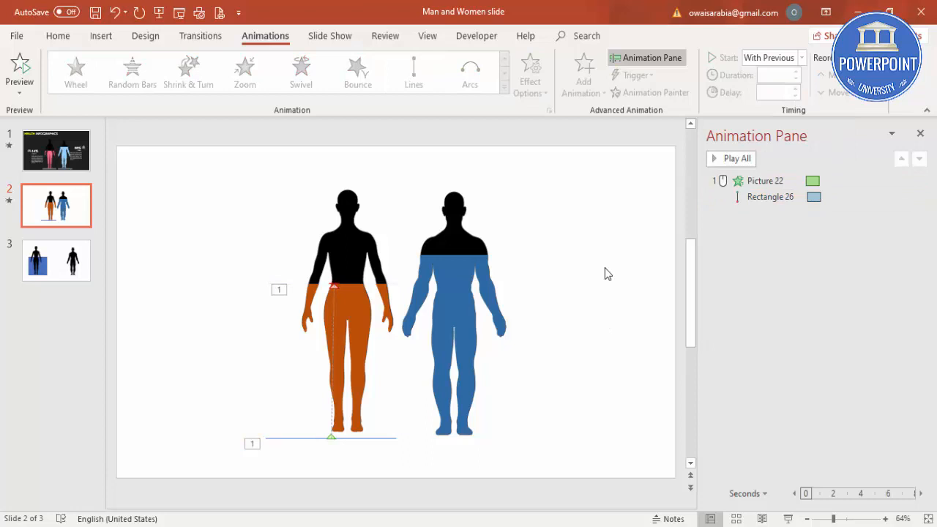
pyautogui.moveTo(552, 252)
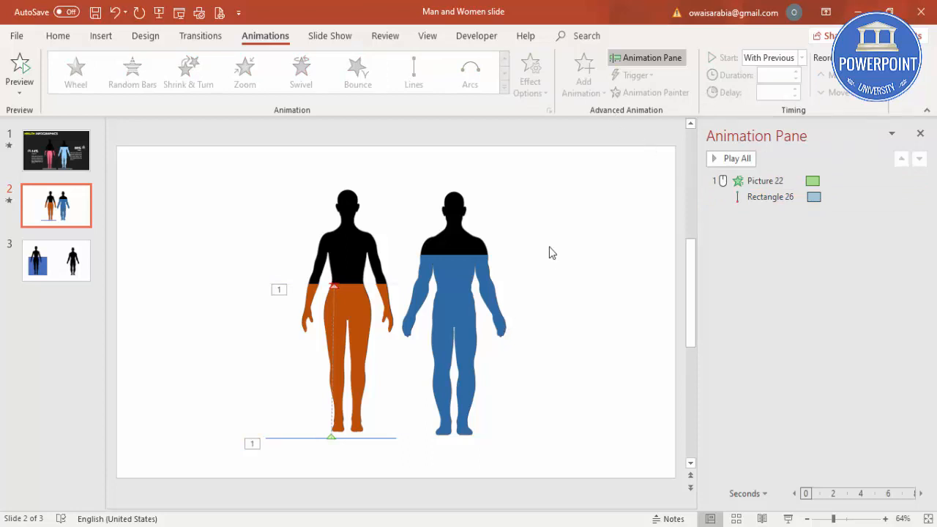
pyautogui.click(736, 159)
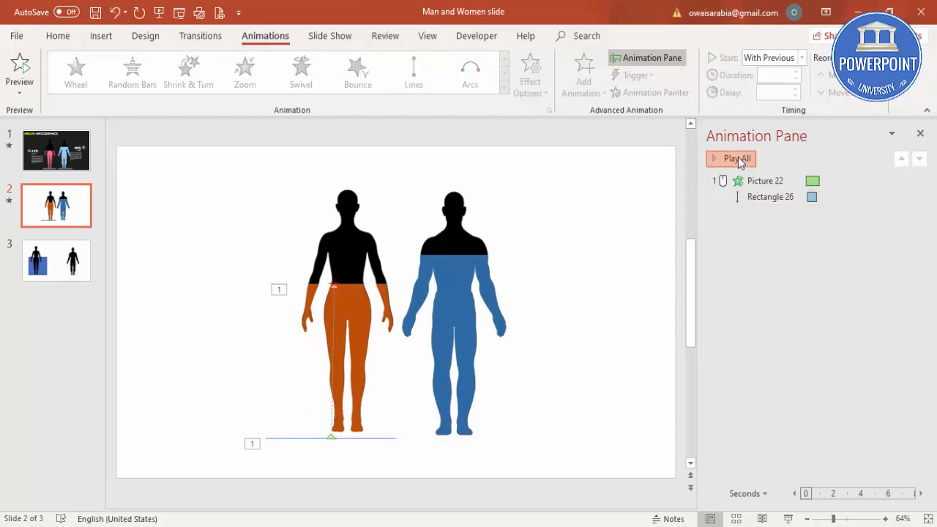
pyautogui.click(735, 158)
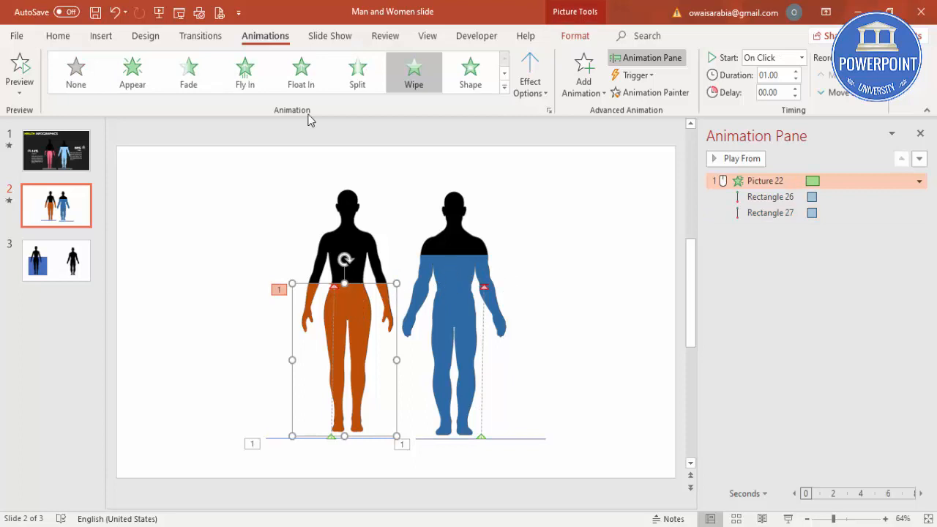
pyautogui.moveTo(460, 285)
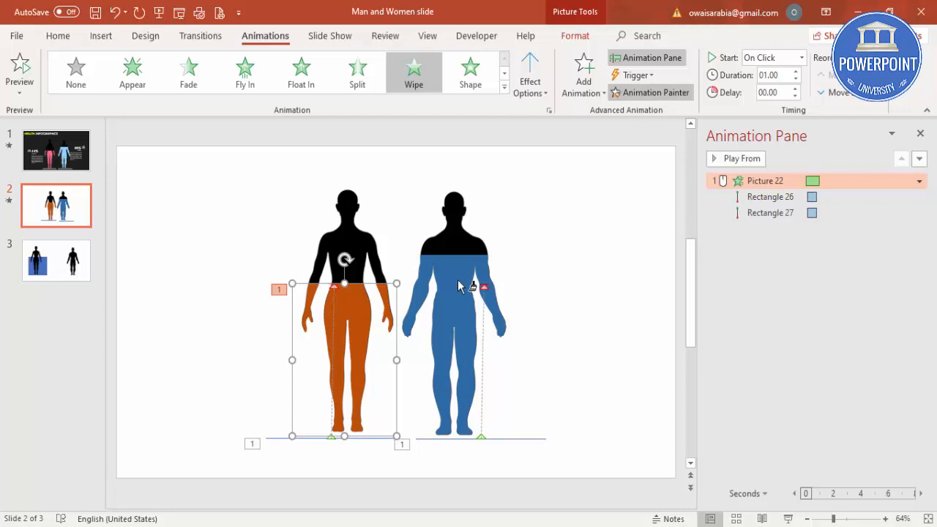
# - Copy the woman's animation onto the man silhouette with Animation Painter and preview all animations
pyautogui.click(741, 158)
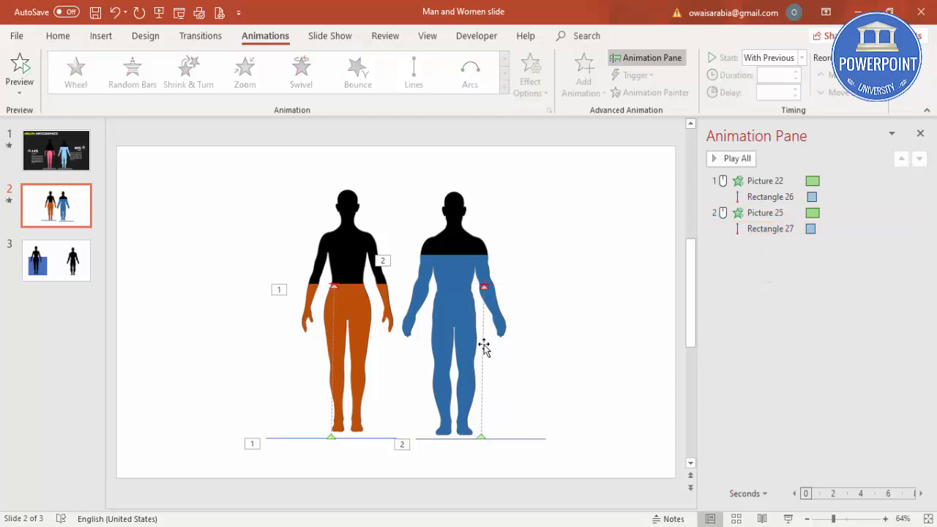
pyautogui.click(413, 70)
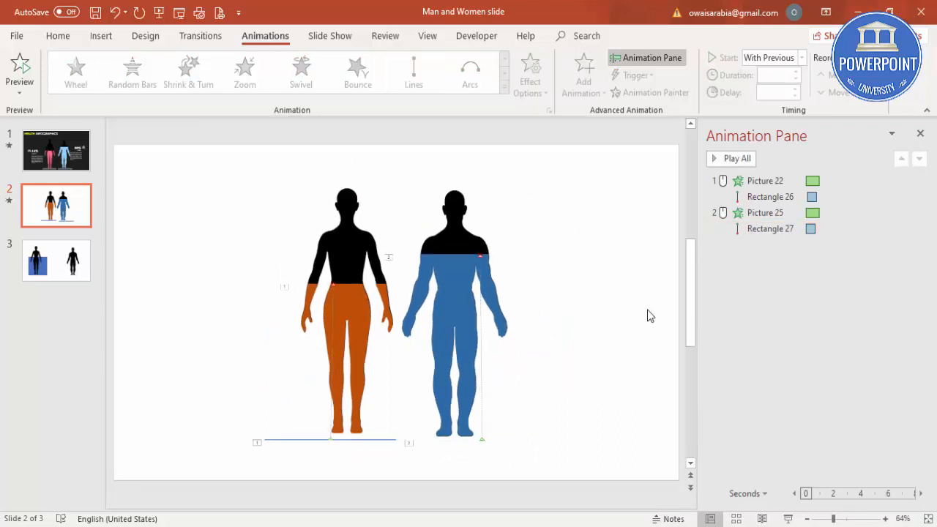
pyautogui.click(737, 158)
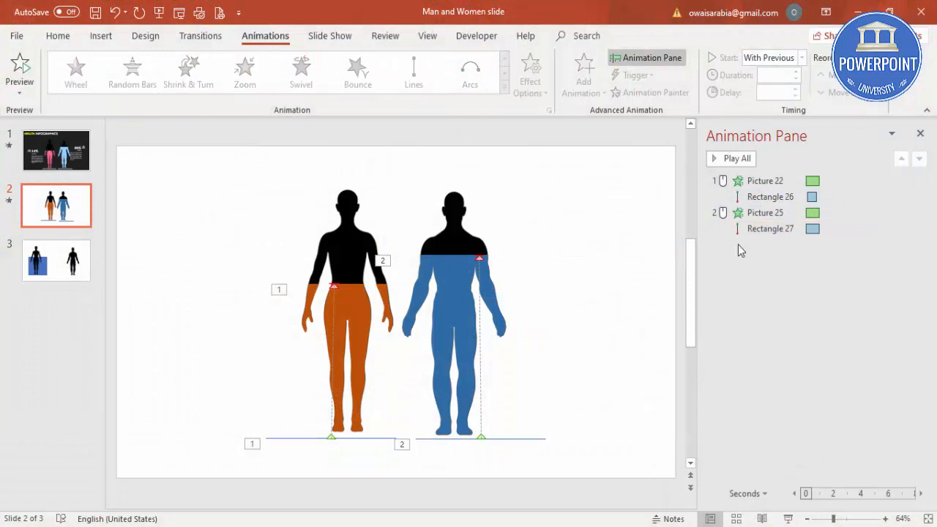
pyautogui.click(737, 158)
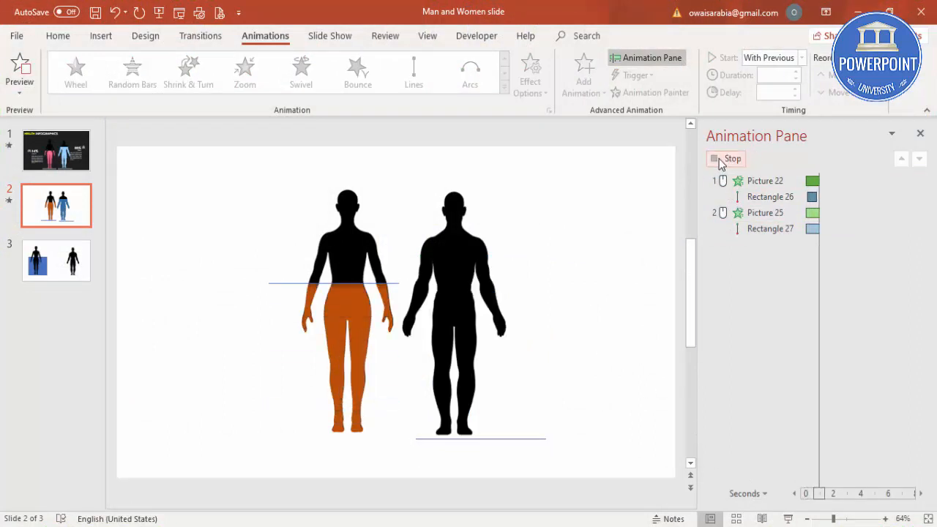
pyautogui.click(733, 158)
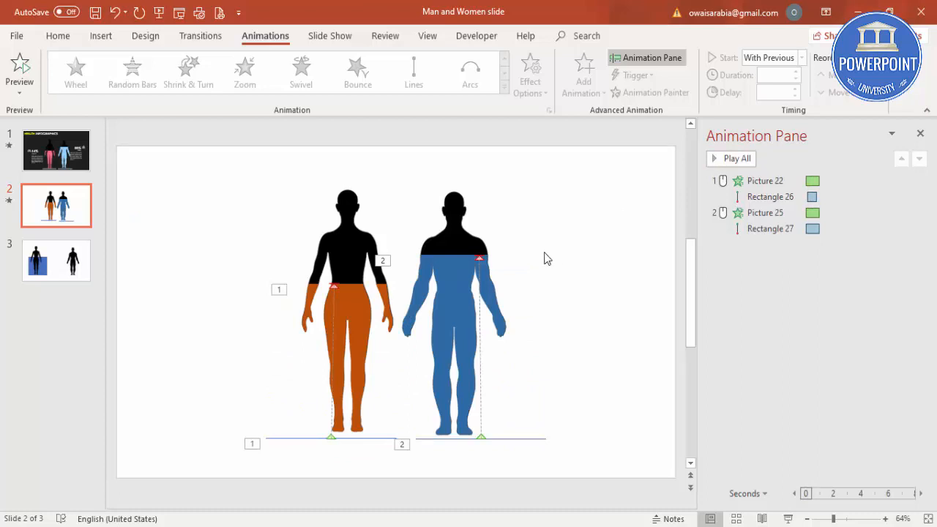
pyautogui.moveTo(666, 275)
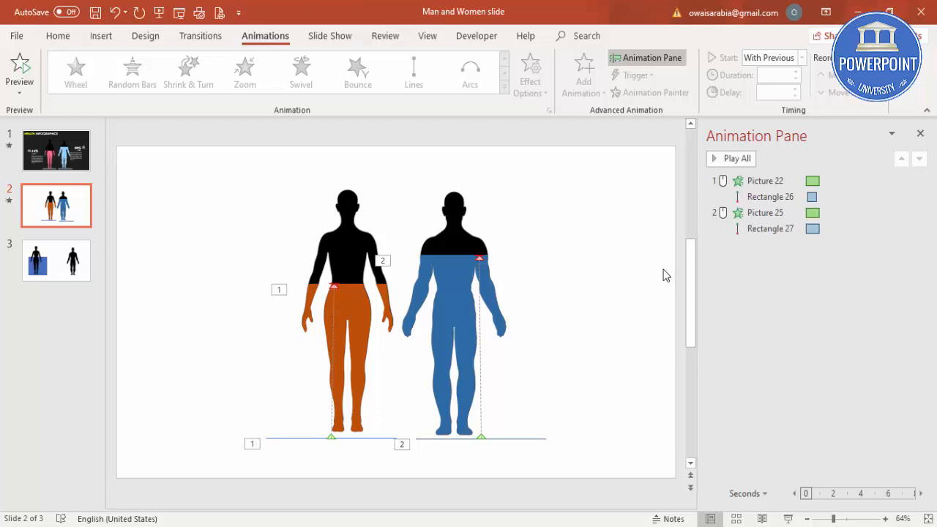
pyautogui.moveTo(463, 419)
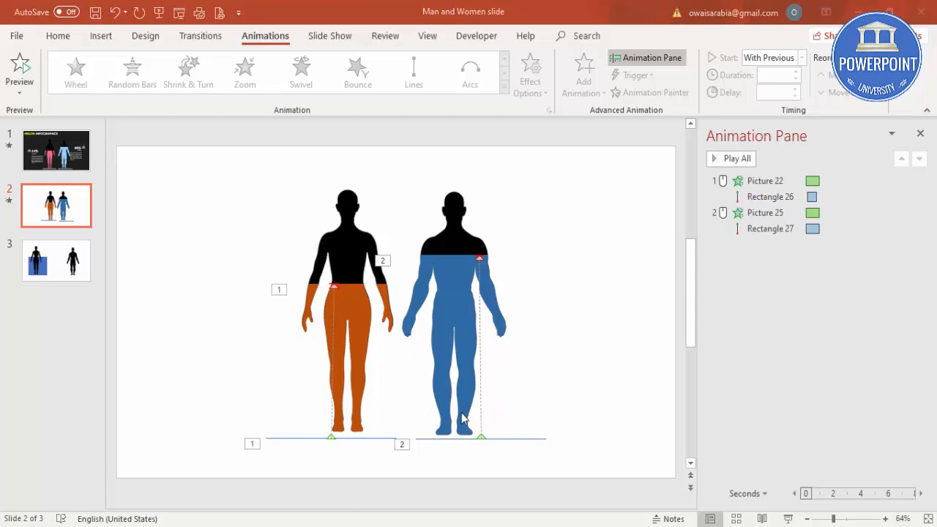
pyautogui.moveTo(381, 446)
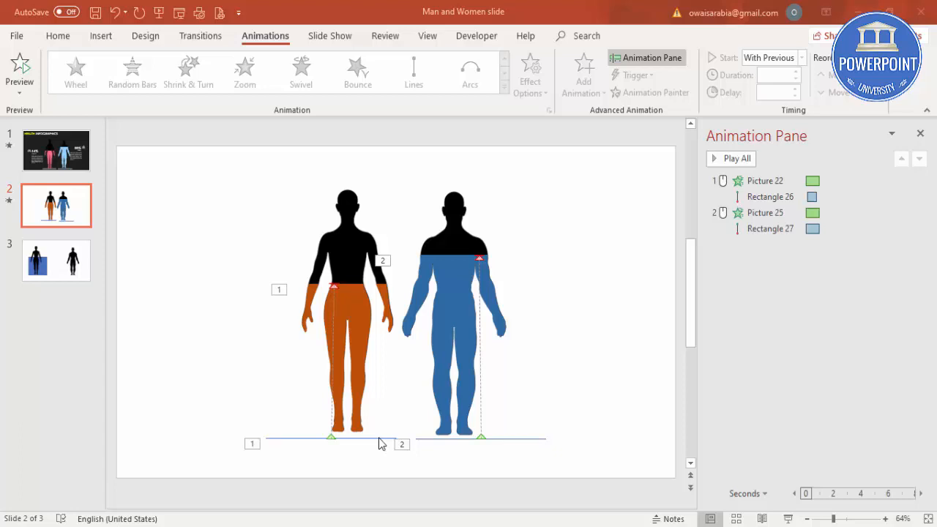
pyautogui.moveTo(311, 427)
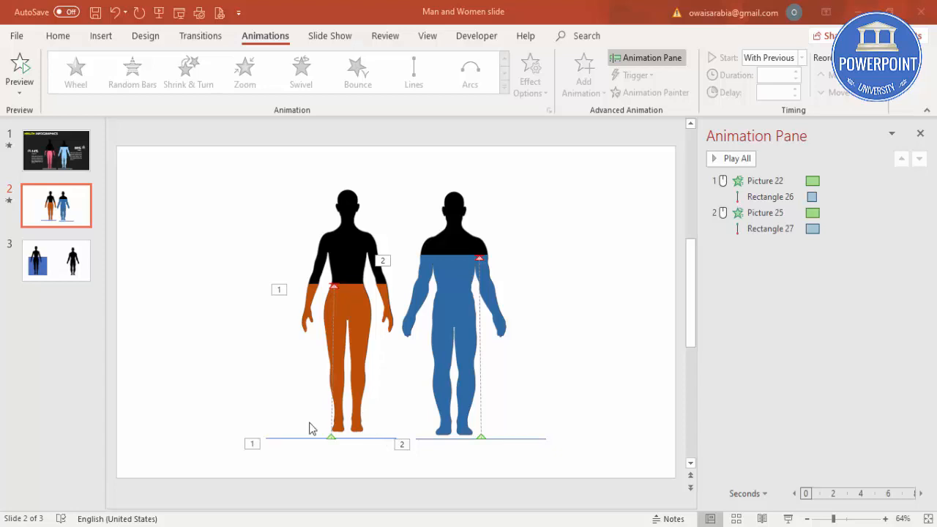
pyautogui.click(101, 36)
pyautogui.write('53')
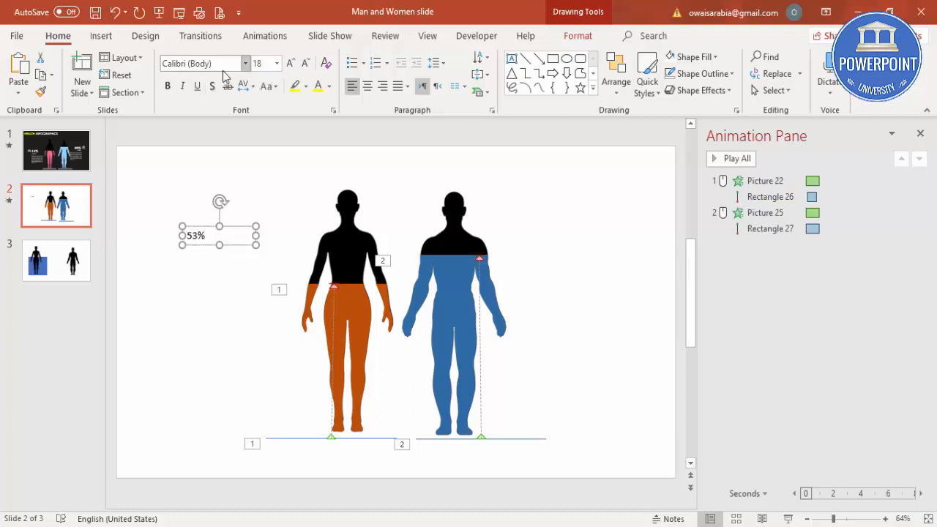
# - Format the 53% label in Century Gothic at a larger size, left of the female figure
pyautogui.click(203, 63)
pyautogui.write('Century Gothic')
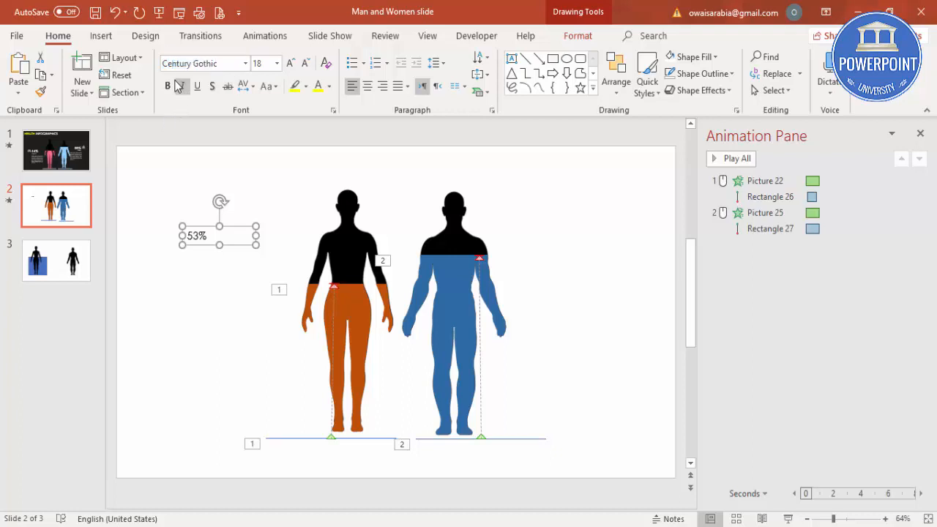
pyautogui.click(290, 63)
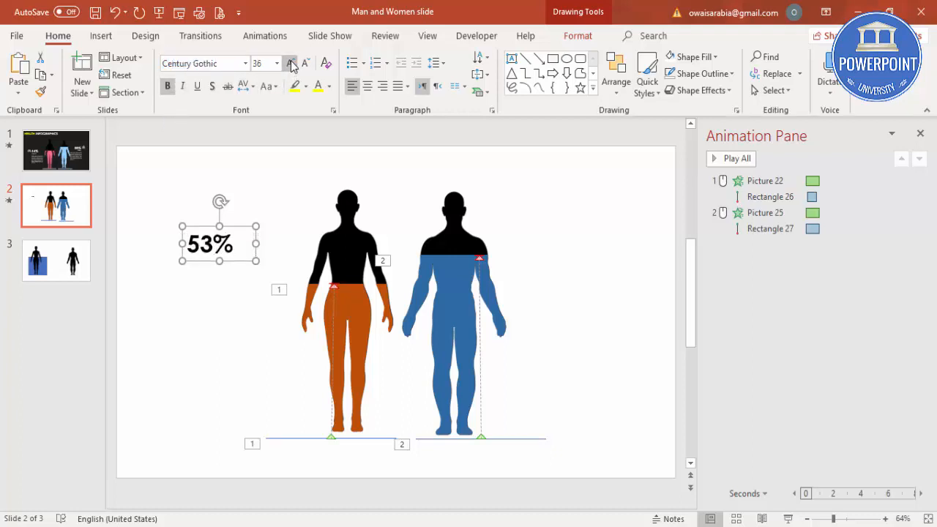
pyautogui.click(290, 65)
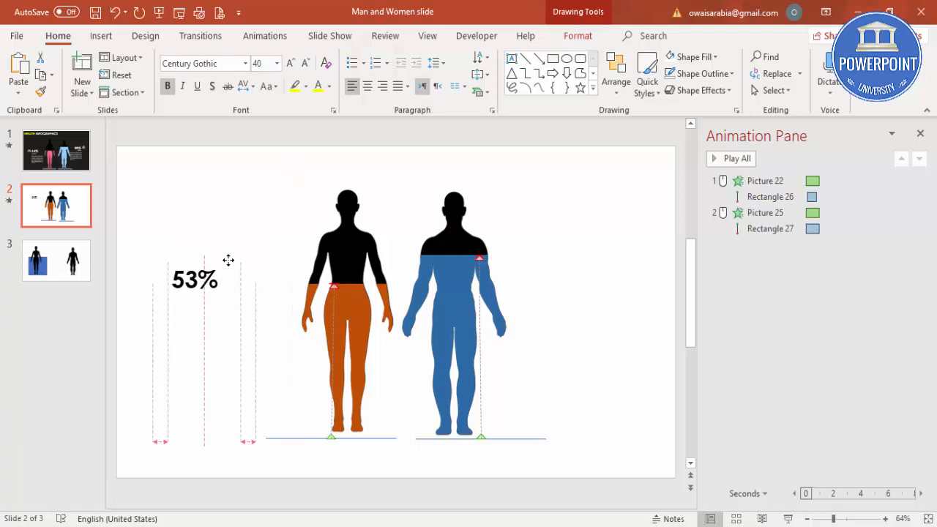
pyautogui.click(197, 278)
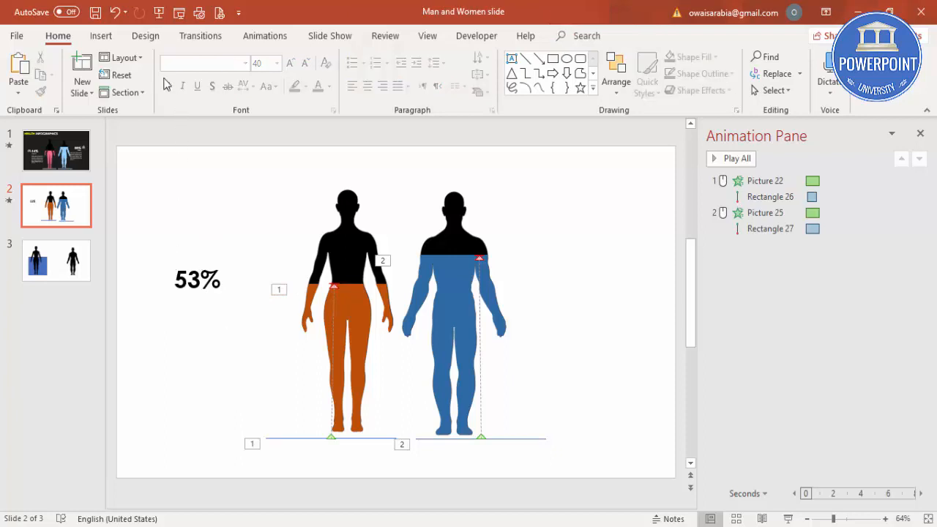
pyautogui.click(101, 35)
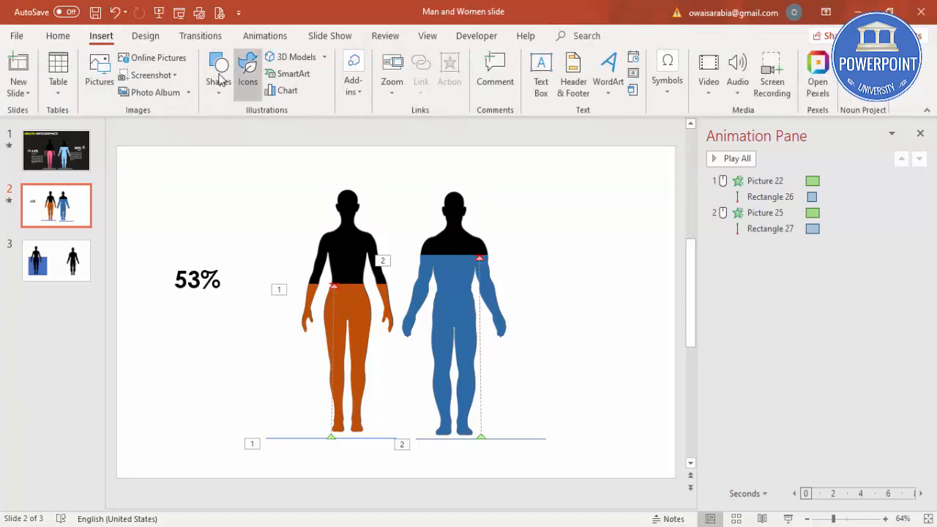
# - Insert the lungs icon from the Body parts section of the icon library
pyautogui.click(247, 70)
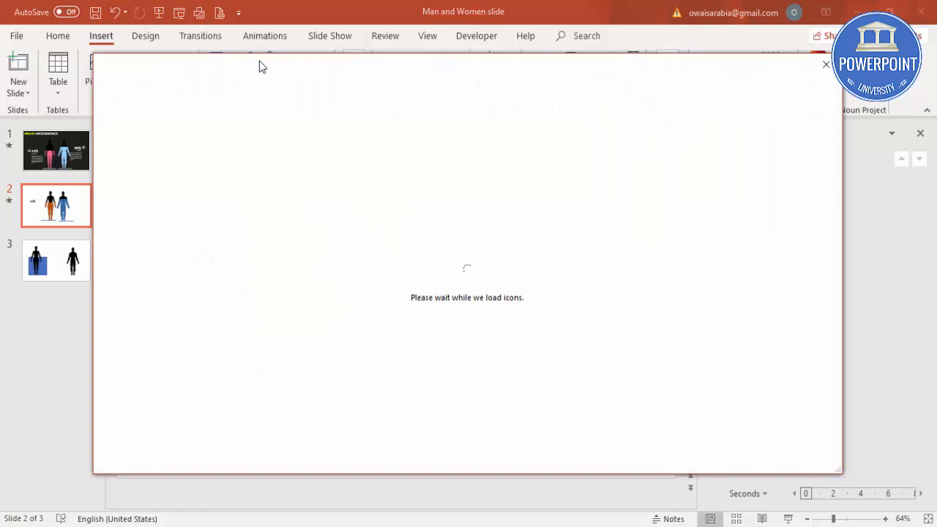
pyautogui.moveTo(523, 287)
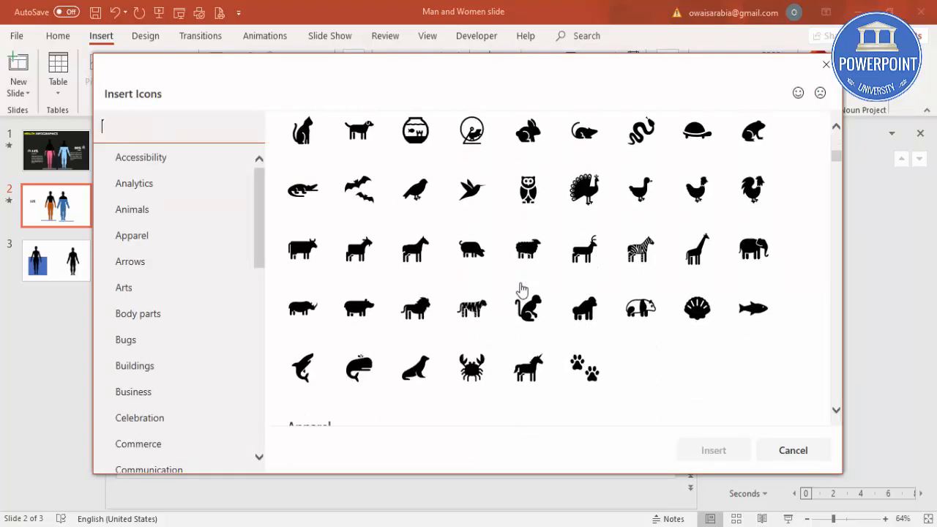
pyautogui.scroll(-3)
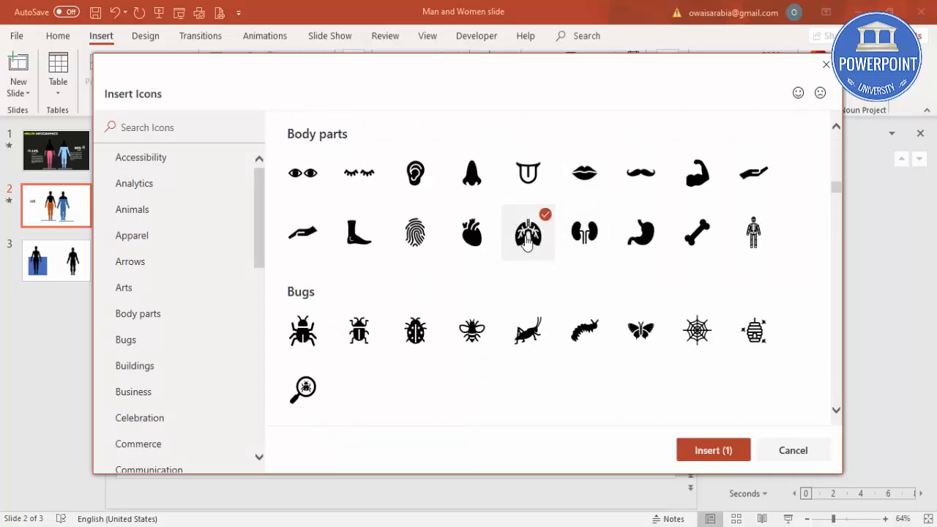
pyautogui.moveTo(668, 401)
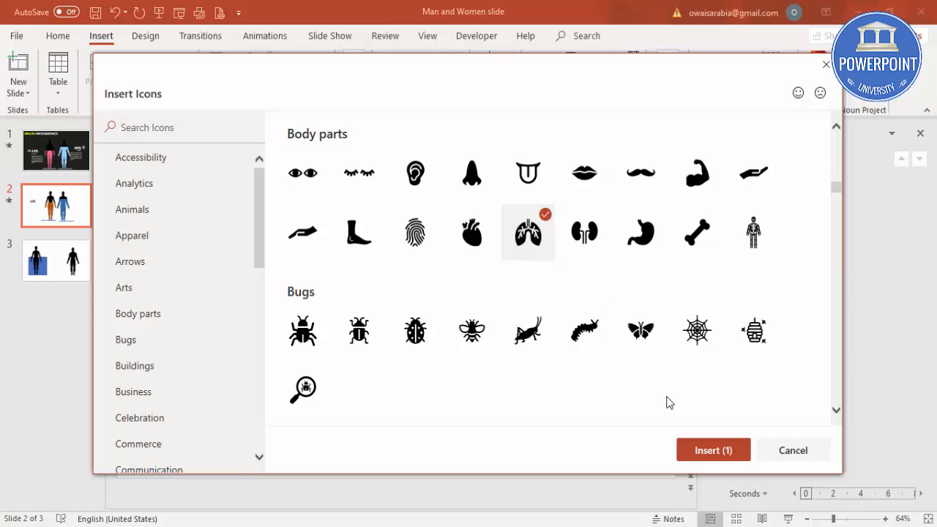
pyautogui.click(712, 450)
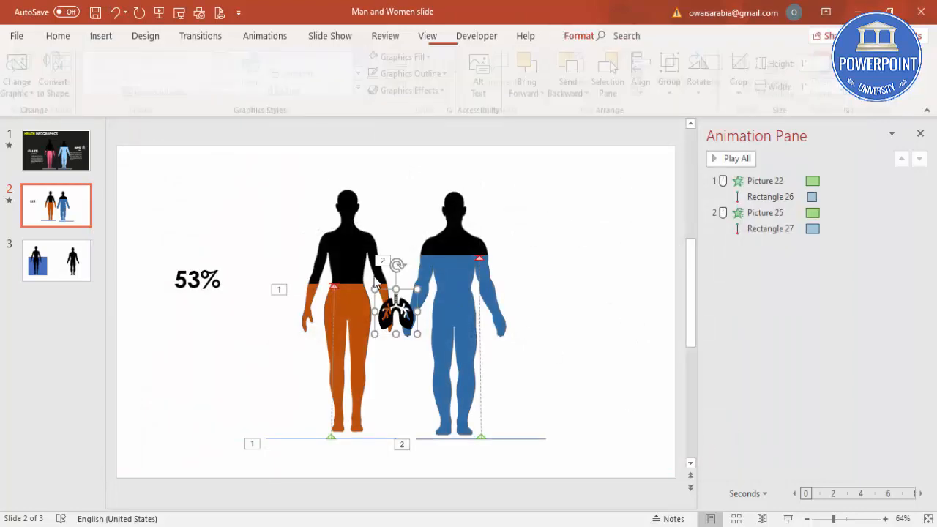
# - Resize the lungs icon to 0.77" and place it just left of the 53% label
pyautogui.moveTo(396, 307); pyautogui.dragTo(134, 284)
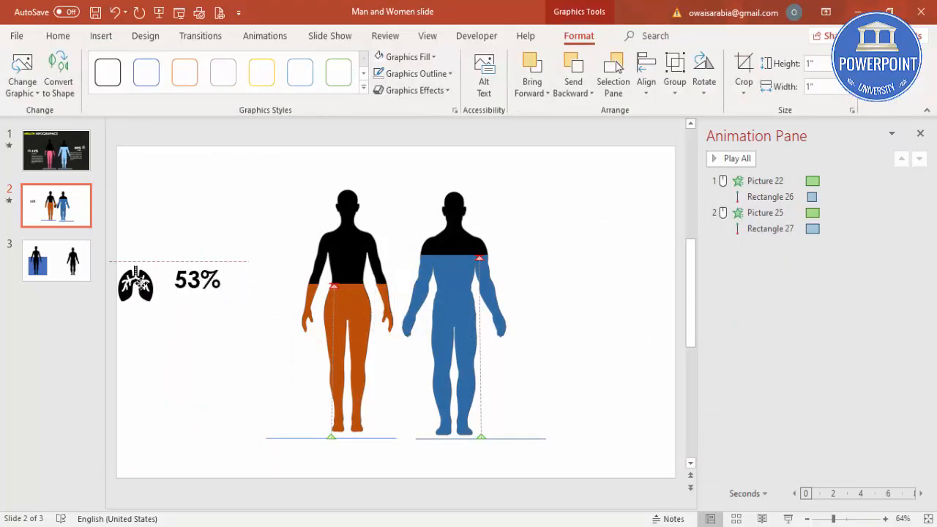
pyautogui.click(139, 284)
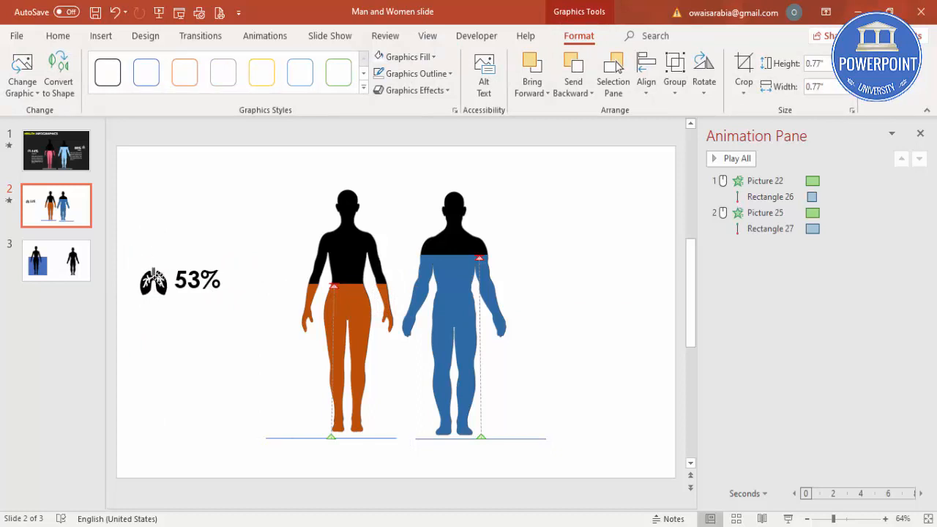
pyautogui.click(154, 281)
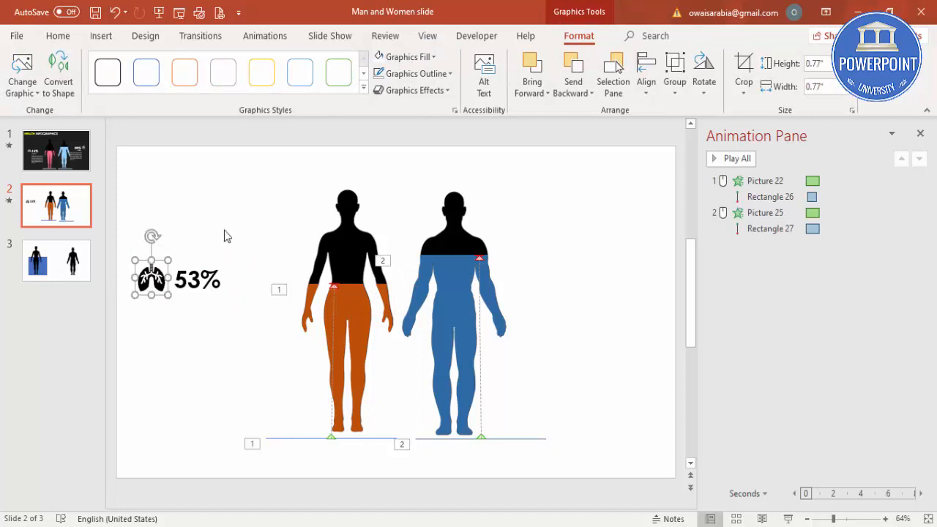
pyautogui.click(100, 35)
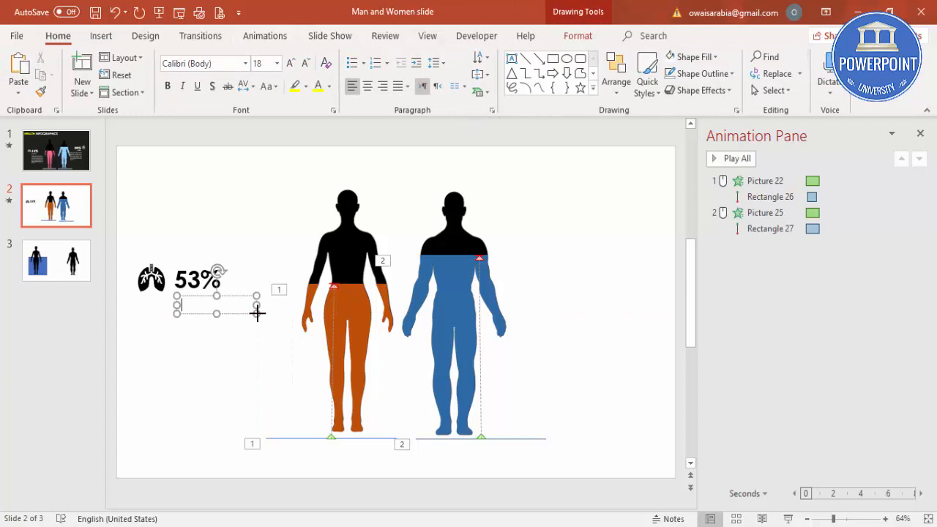
# - Add a bold Century Gothic FEMALE caption beneath the 53% label
pyautogui.write('FEMALE')
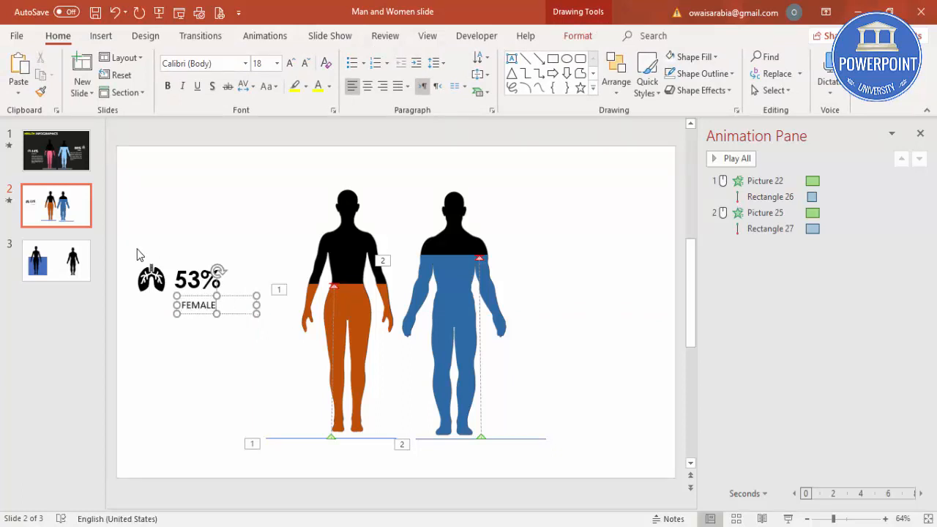
pyautogui.click(204, 63)
pyautogui.write('Century Gothic')
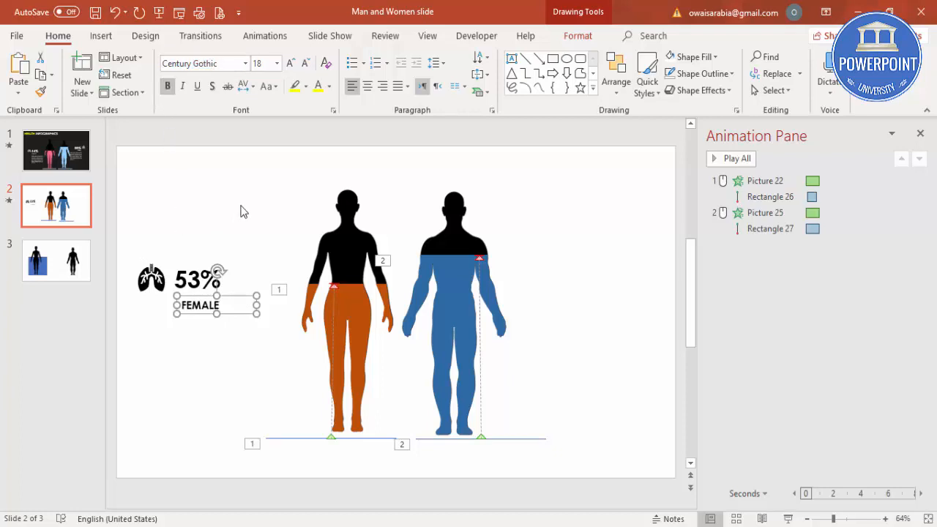
pyautogui.click(229, 300)
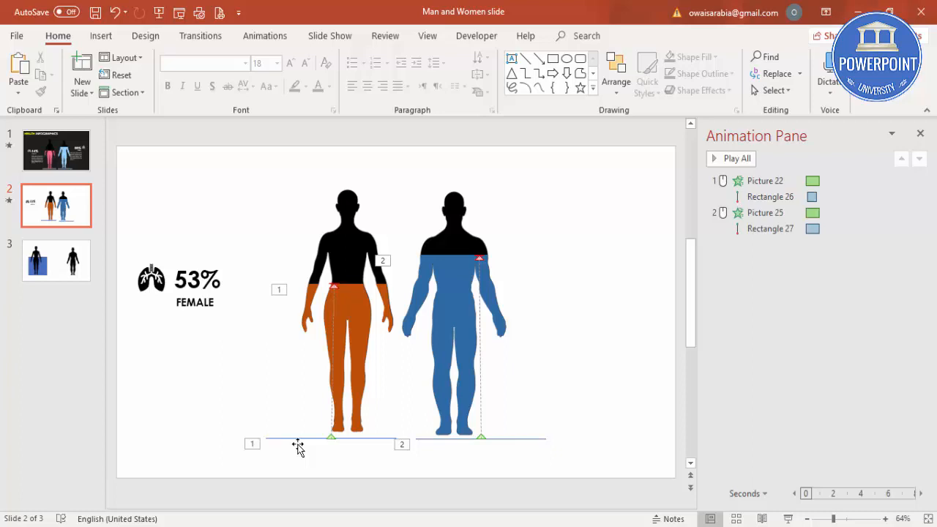
pyautogui.click(196, 280)
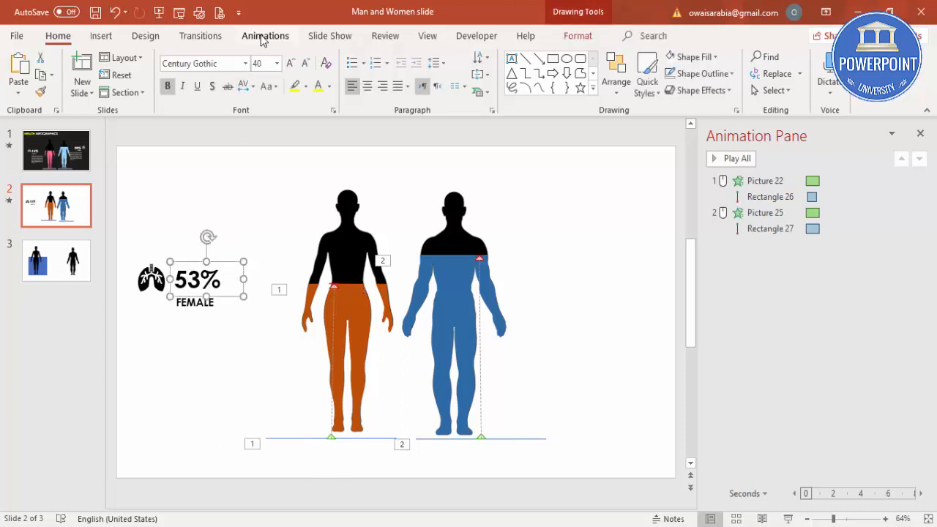
# - Give the 53% label a Stretch entrance animation coming in From Right
pyautogui.click(265, 35)
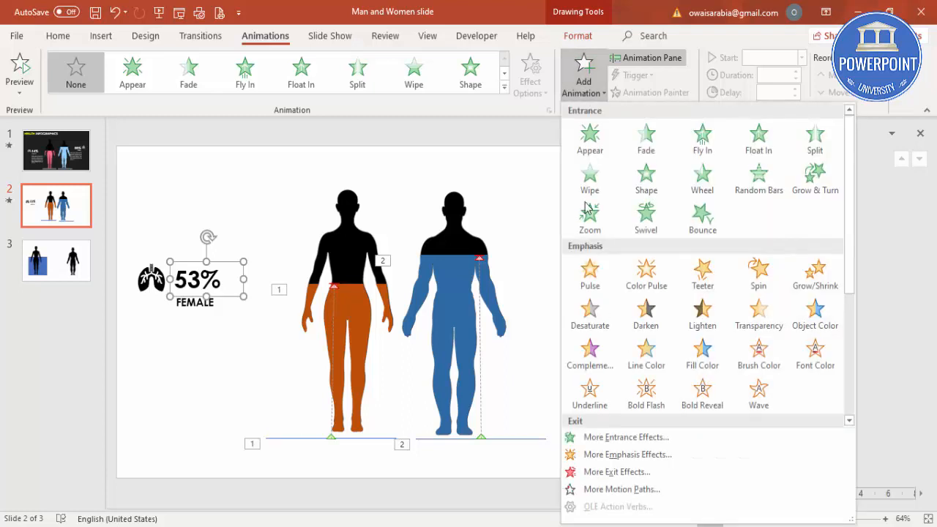
pyautogui.click(627, 437)
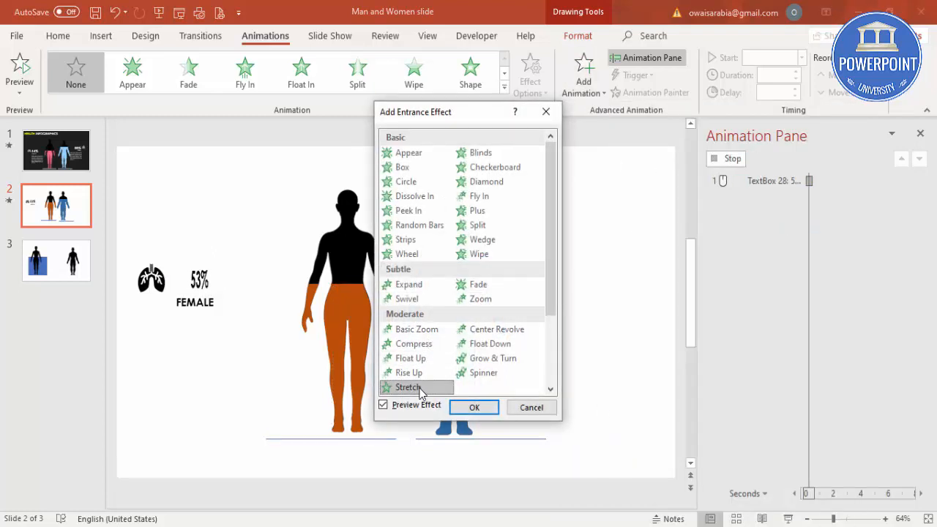
pyautogui.click(475, 407)
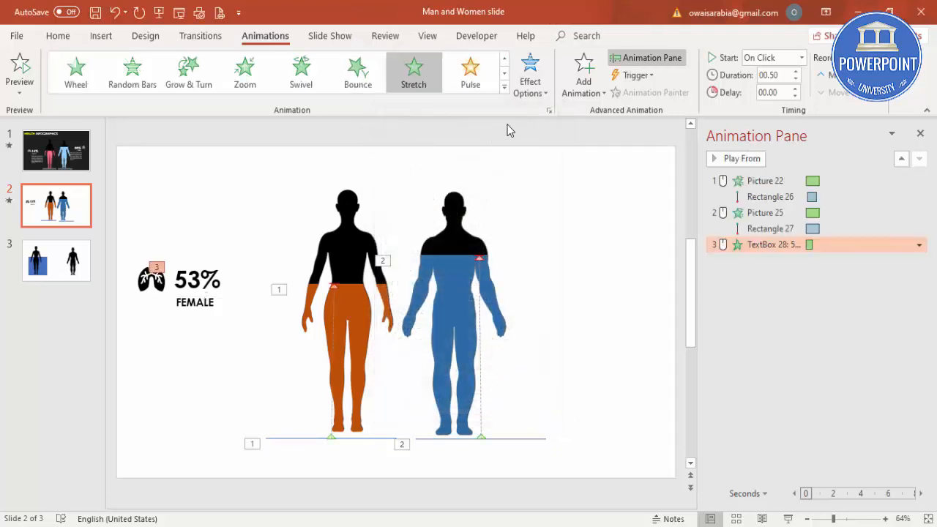
pyautogui.click(530, 71)
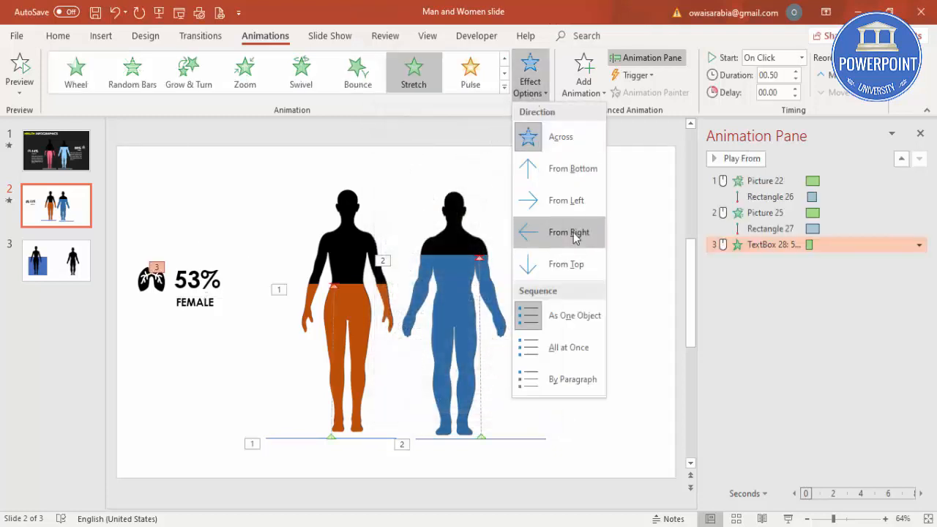
pyautogui.click(568, 231)
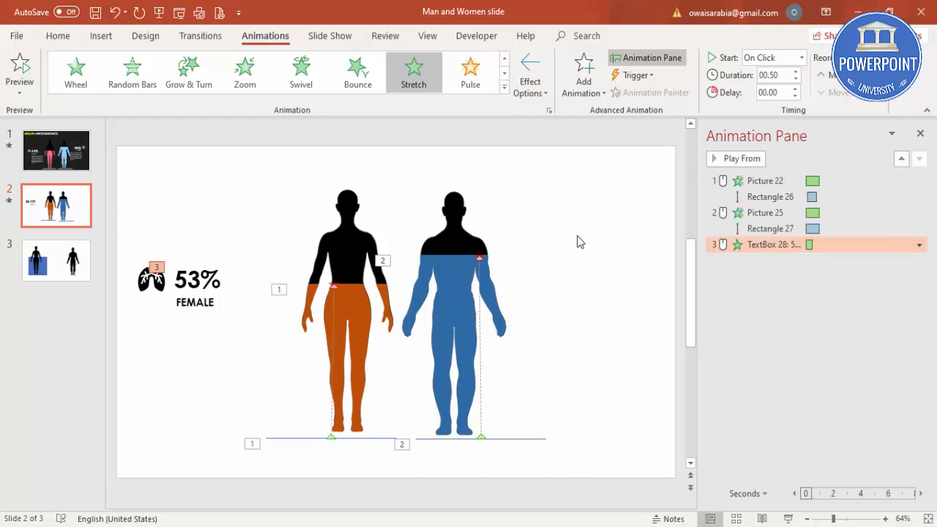
pyautogui.moveTo(164, 285)
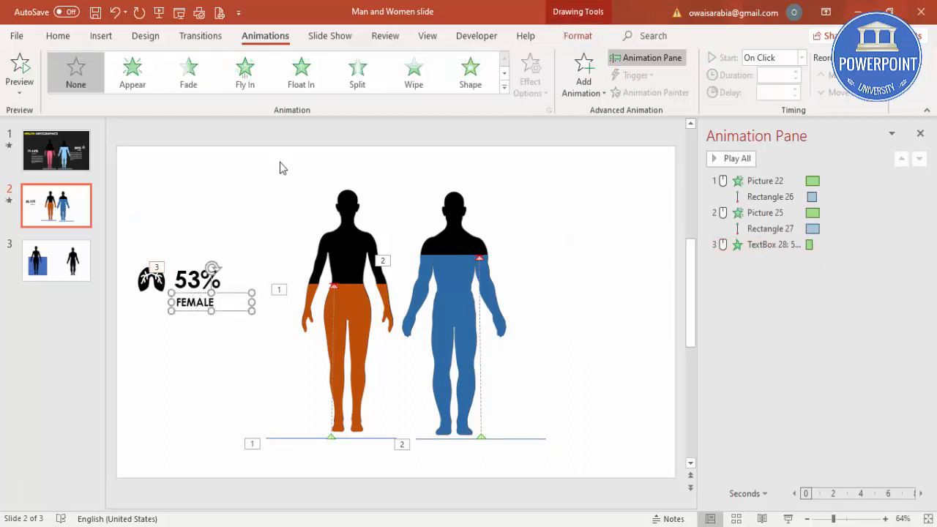
# - Give the FEMALE caption a Stretch entrance From Right, fourth in the animation order
pyautogui.click(583, 70)
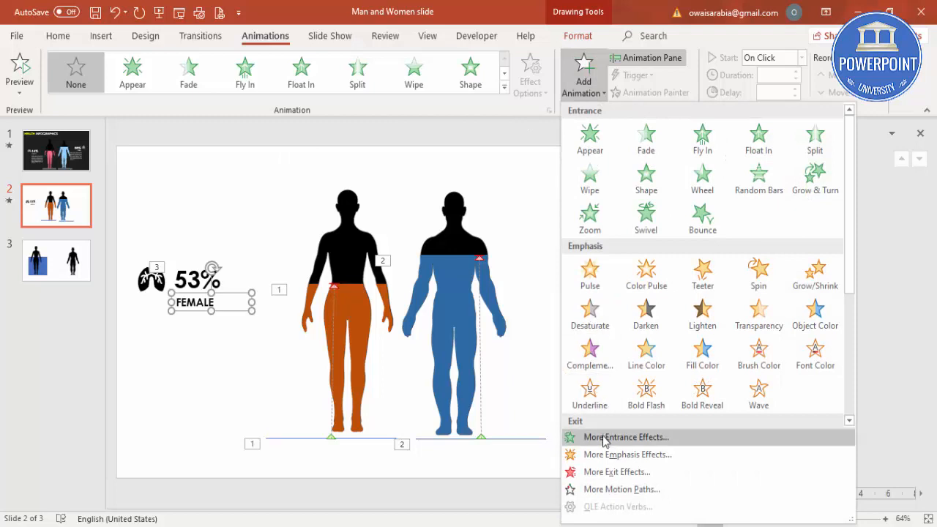
pyautogui.click(625, 437)
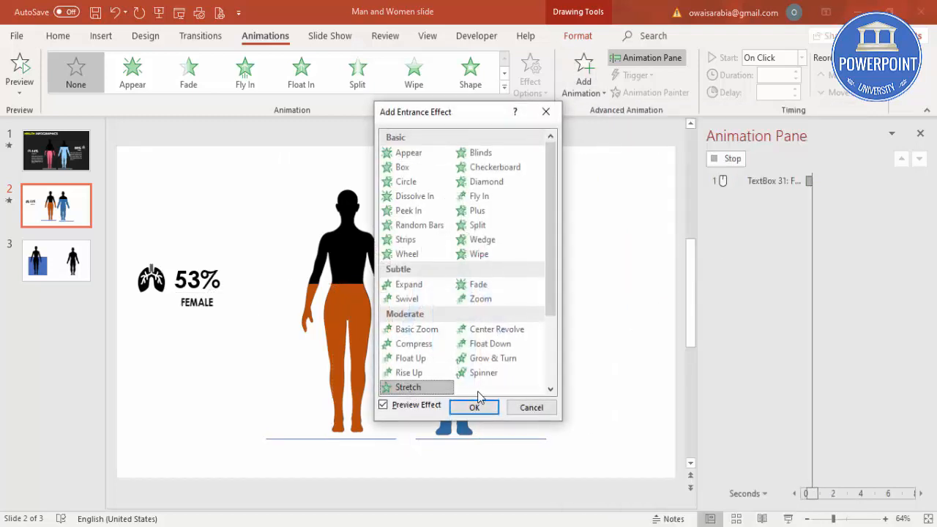
pyautogui.click(475, 407)
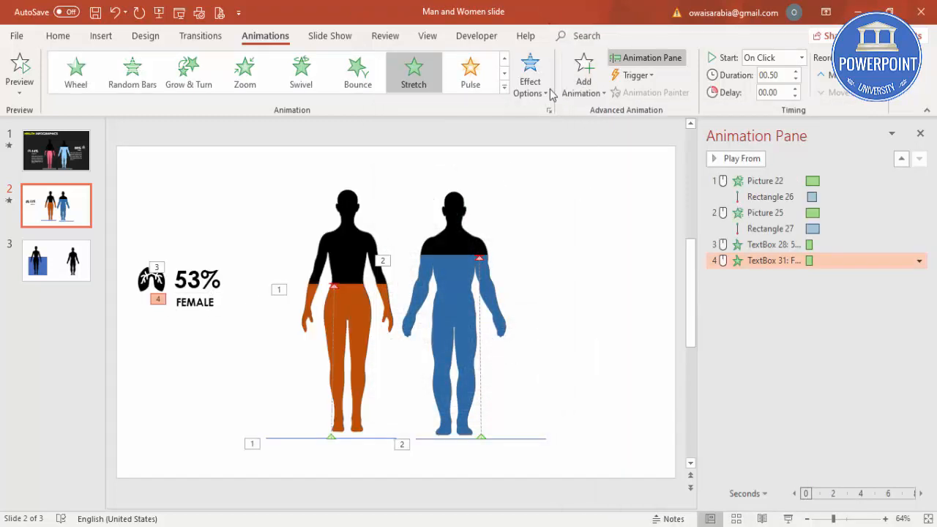
pyautogui.click(530, 73)
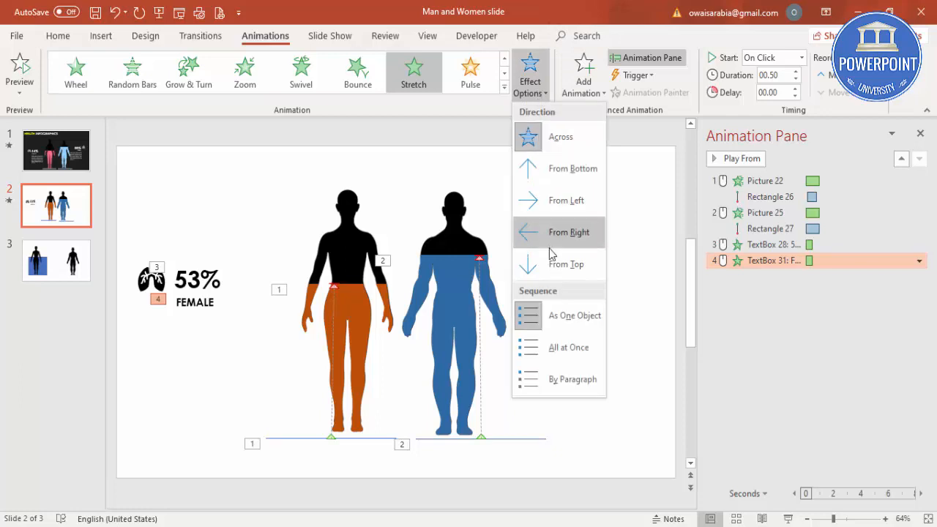
pyautogui.click(568, 232)
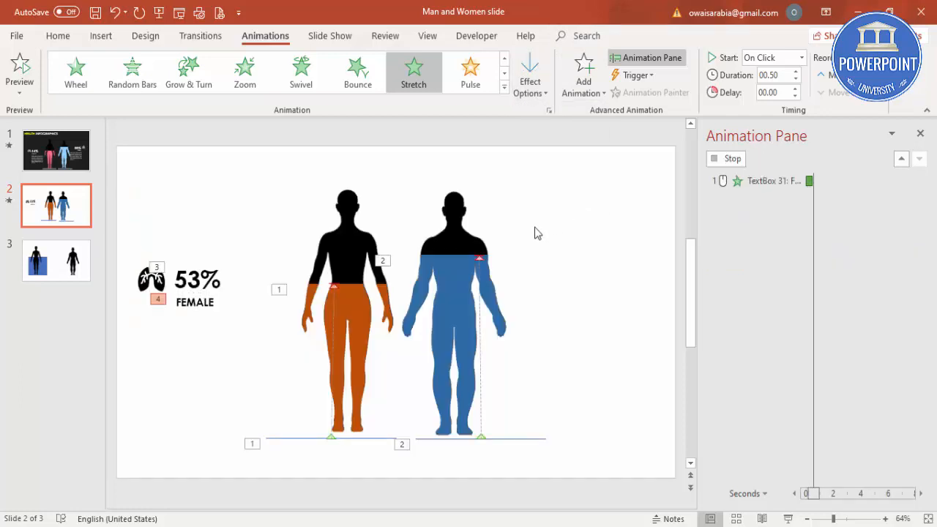
pyautogui.click(198, 280)
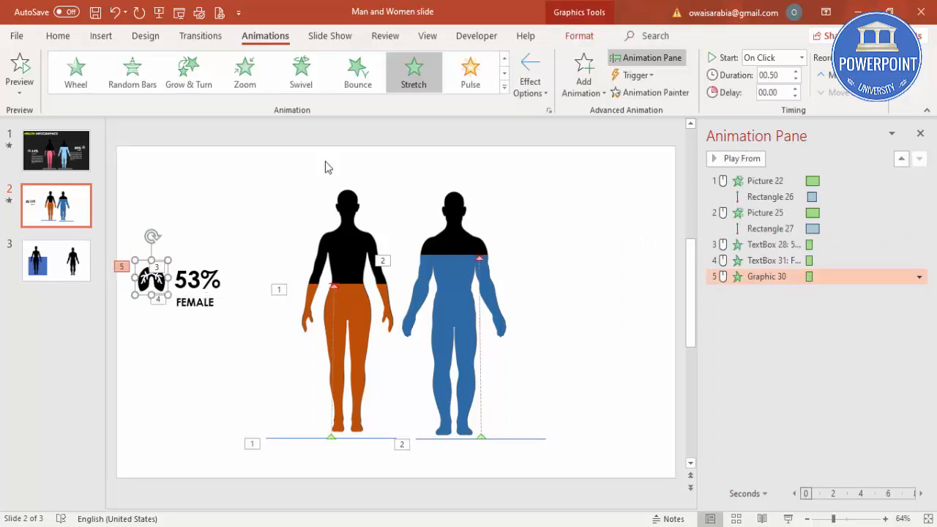
# - Set the lungs icon's Stretch entrance to come in From Left, fifth in sequence
pyautogui.click(530, 74)
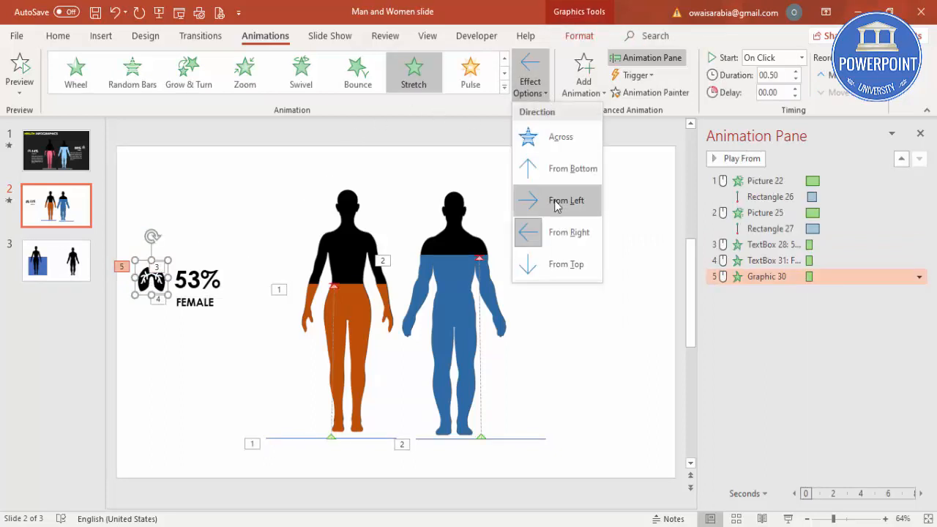
pyautogui.click(565, 200)
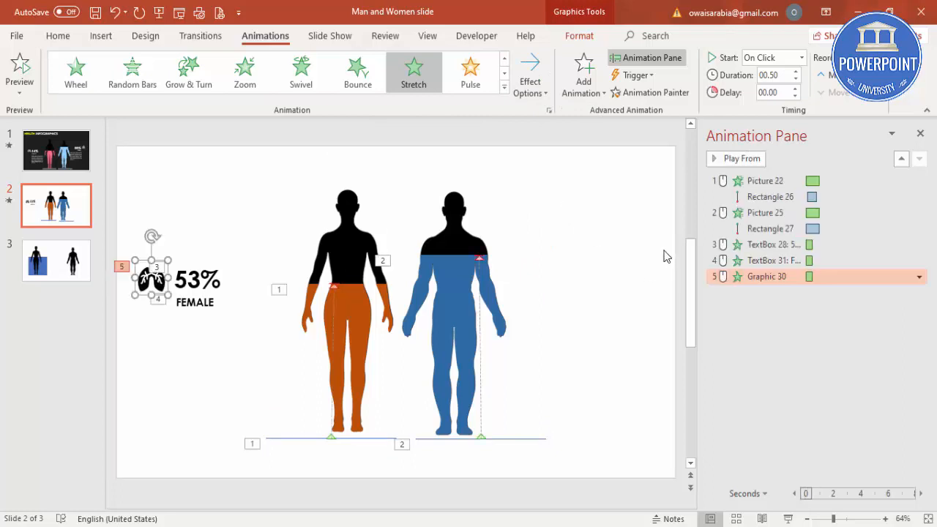
pyautogui.click(769, 244)
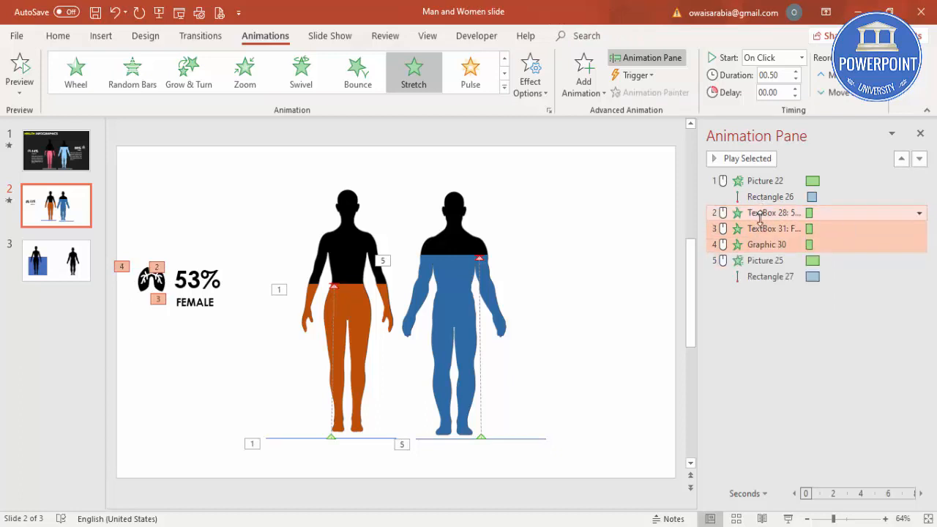
# - Start the 53% label After Previous and the lungs icon With Previous, then preview
pyautogui.click(799, 57)
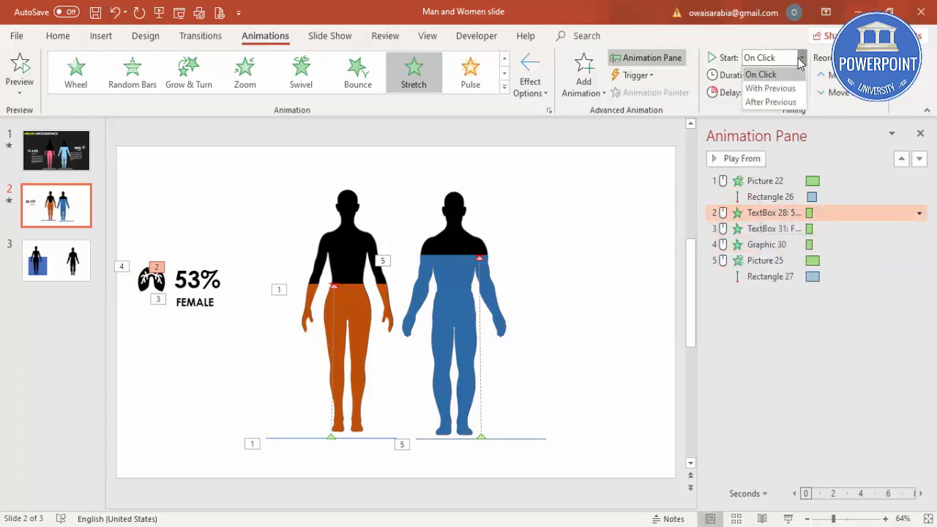
pyautogui.click(773, 103)
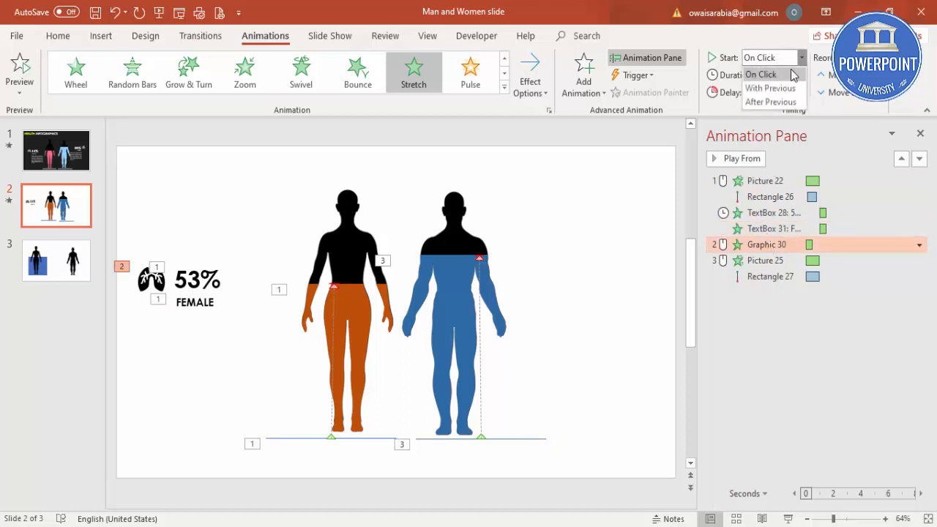
pyautogui.click(771, 88)
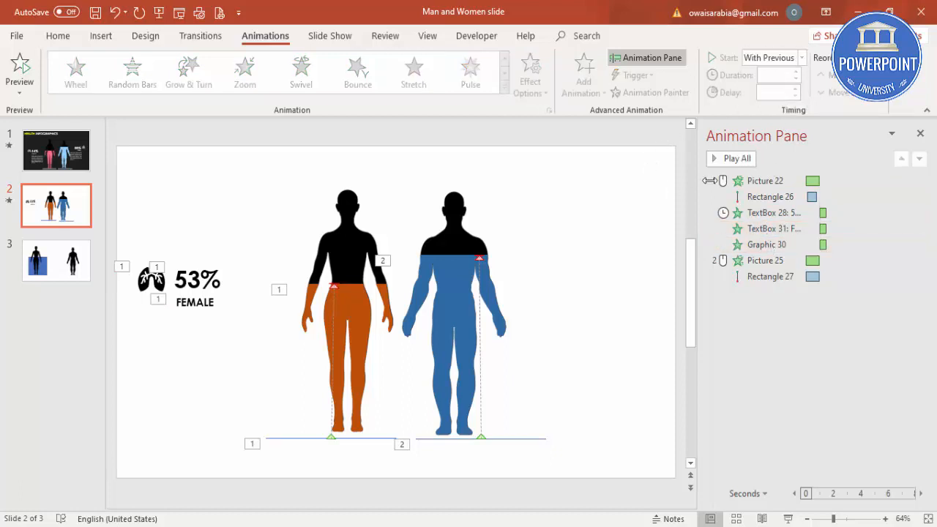
pyautogui.click(736, 158)
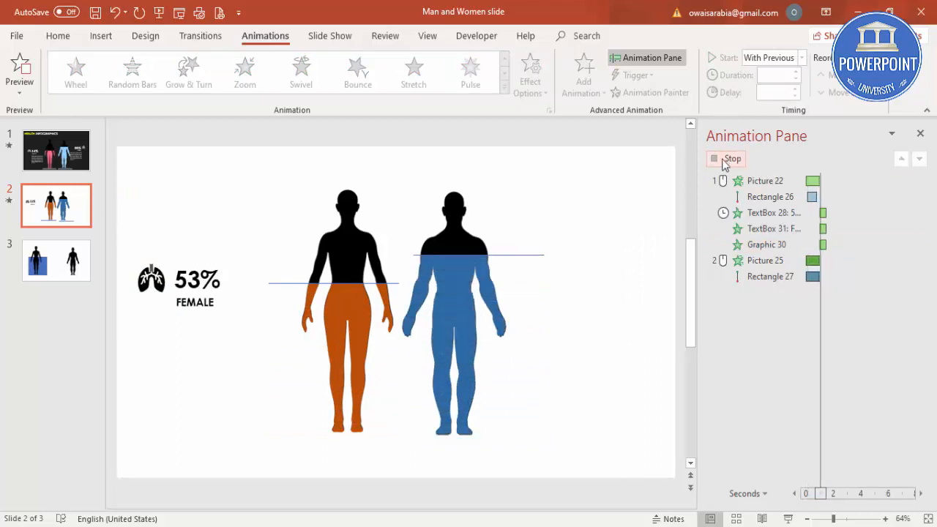
pyautogui.click(732, 158)
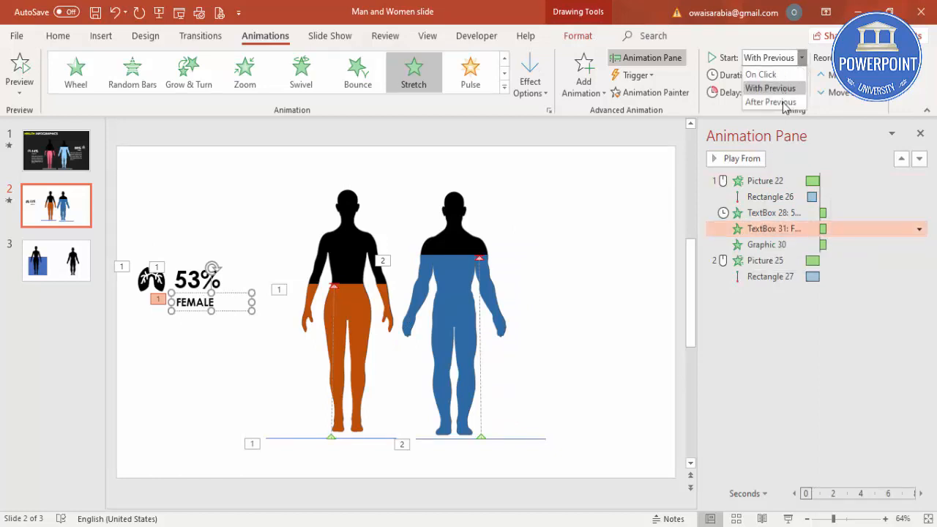
# - Start the FEMALE caption After Previous and preview the full sequence again
pyautogui.click(770, 103)
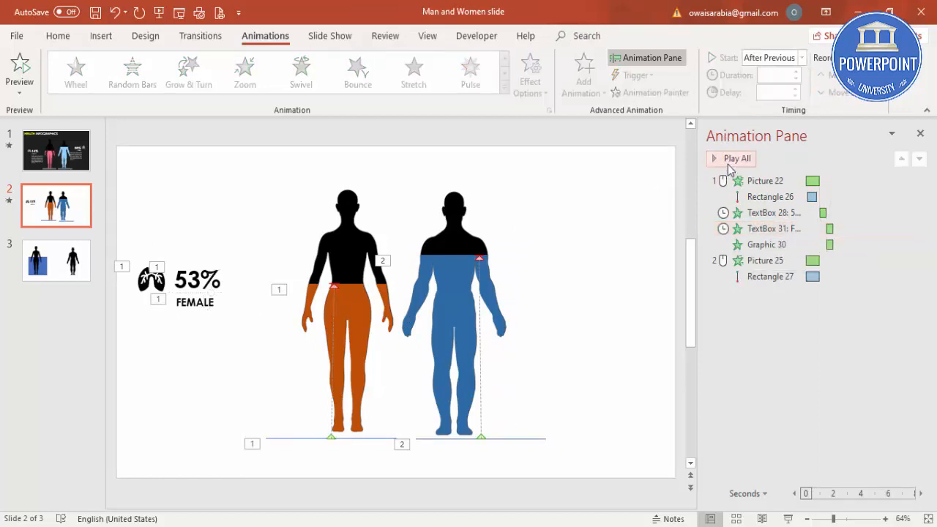
pyautogui.click(736, 158)
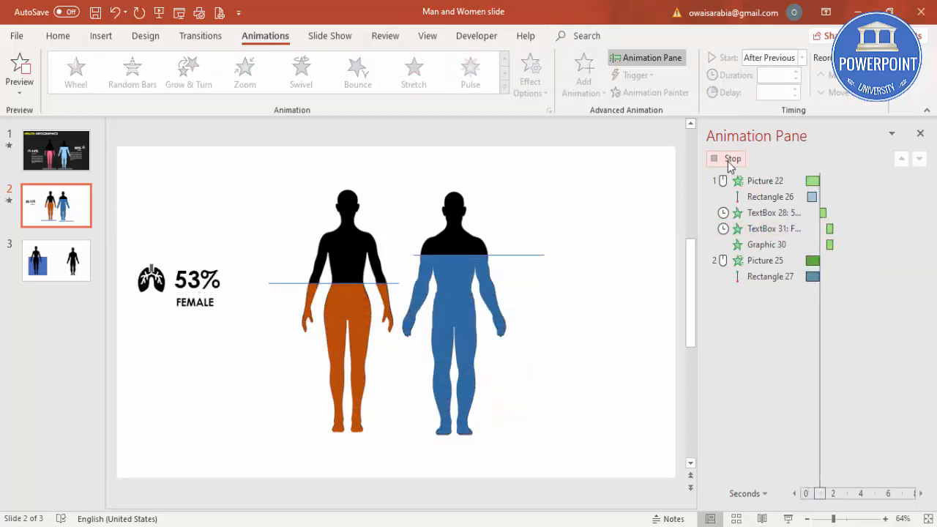
pyautogui.click(732, 159)
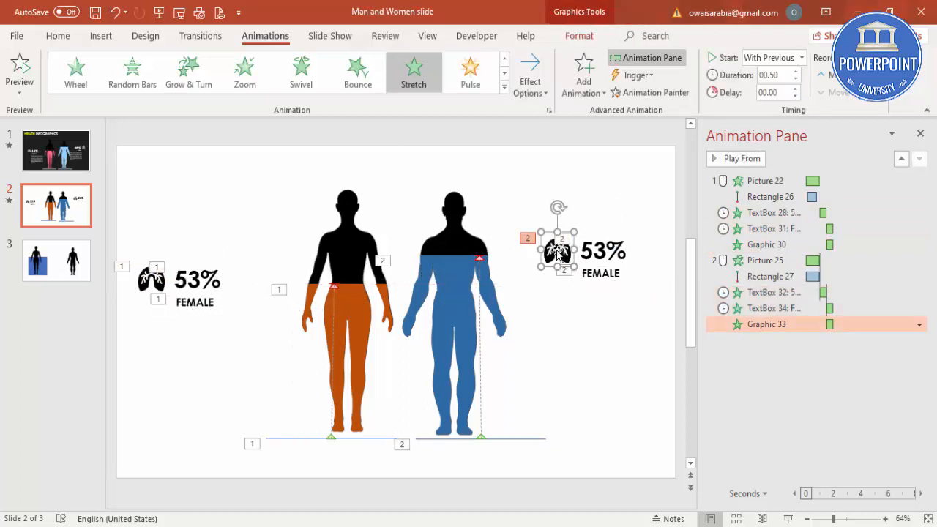
# - Edit the copied labels beside the man to 84% and MALE, then preview the animation
pyautogui.click(580, 35)
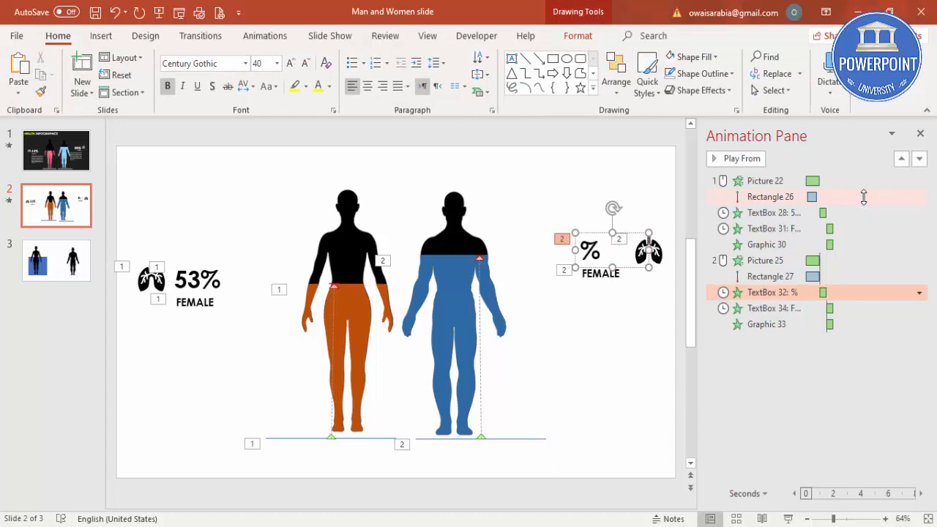
pyautogui.write('84')
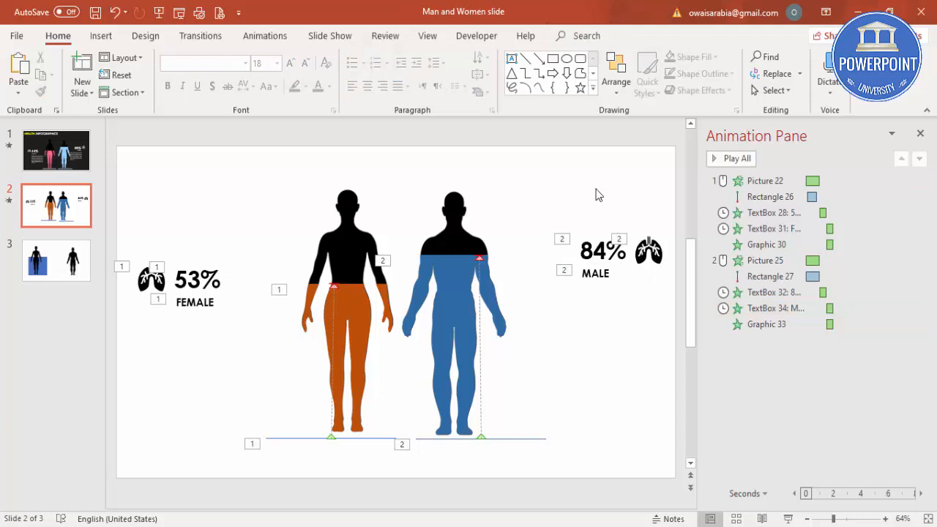
pyautogui.click(736, 158)
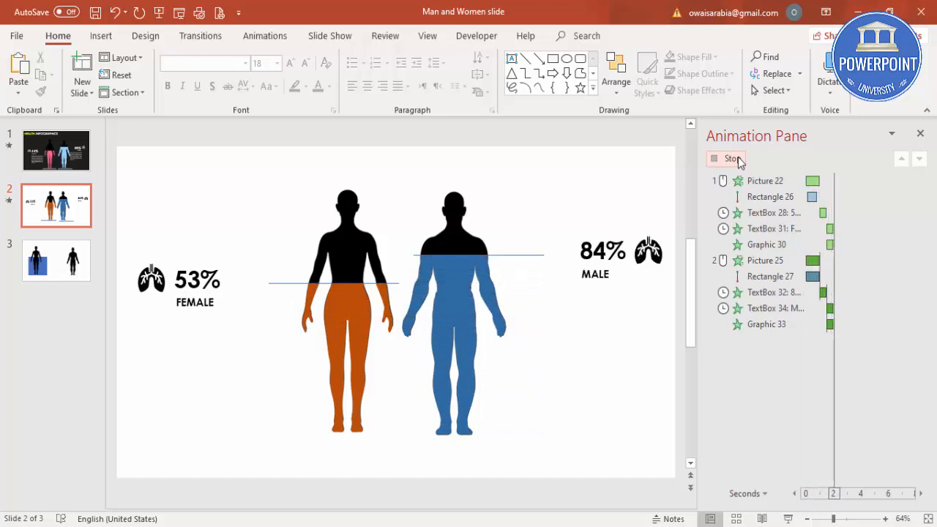
pyautogui.click(729, 158)
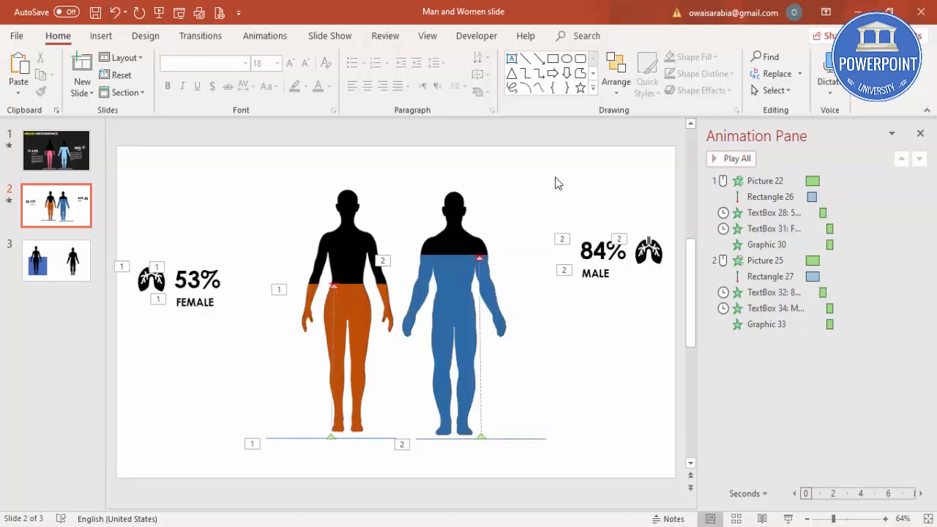